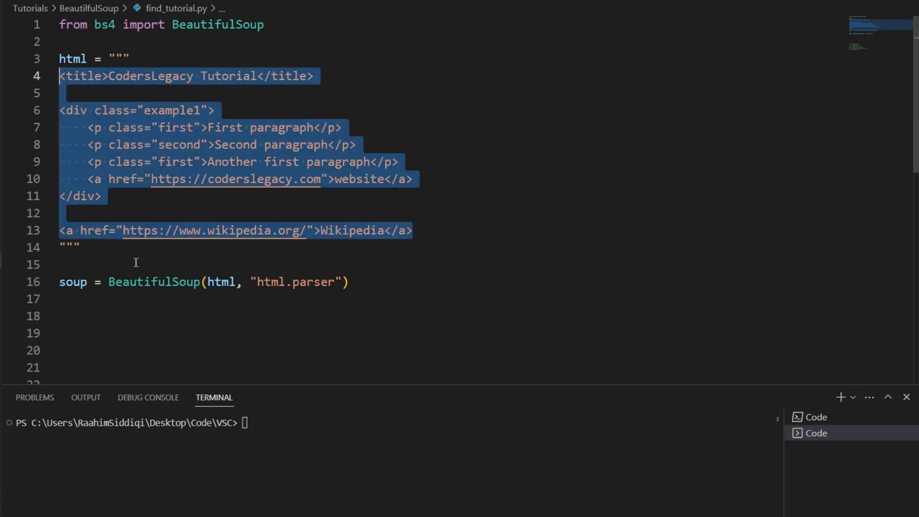
Highlight the title tag line in the sample HTML markup
{"action": "left_click", "coordinate": [137, 264]}
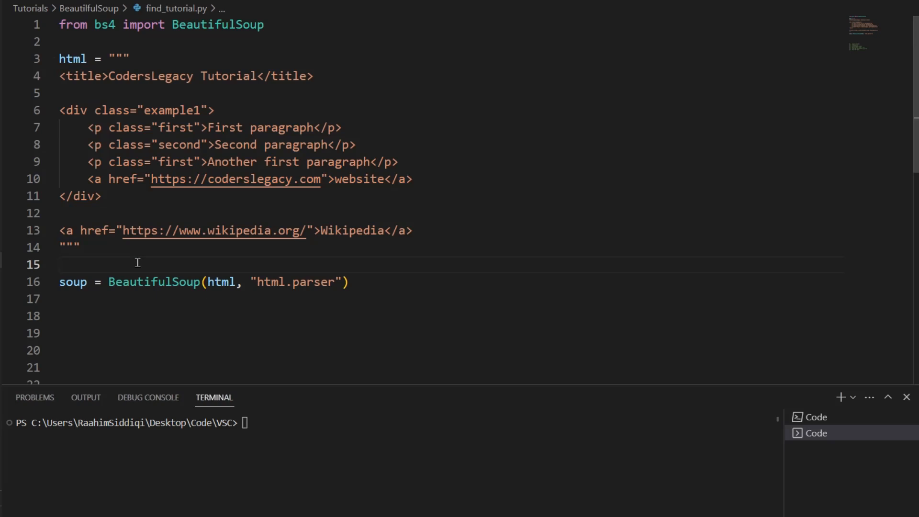
{"action": "mouse_move", "coordinate": [122, 237]}
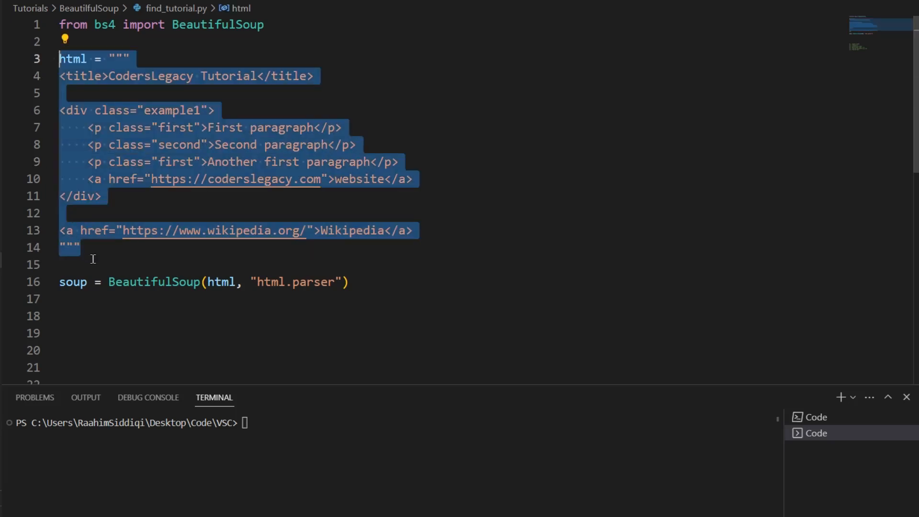
{"action": "left_click", "coordinate": [64, 264]}
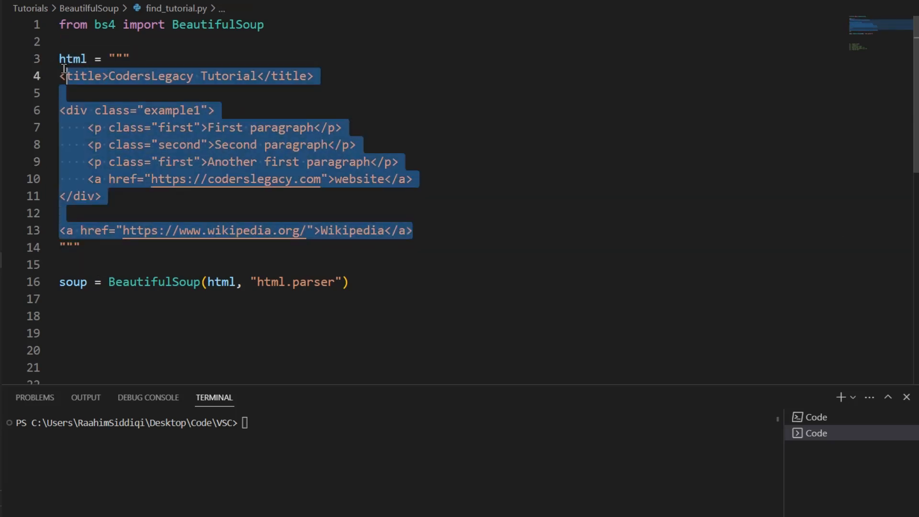
{"action": "left_click", "coordinate": [62, 264]}
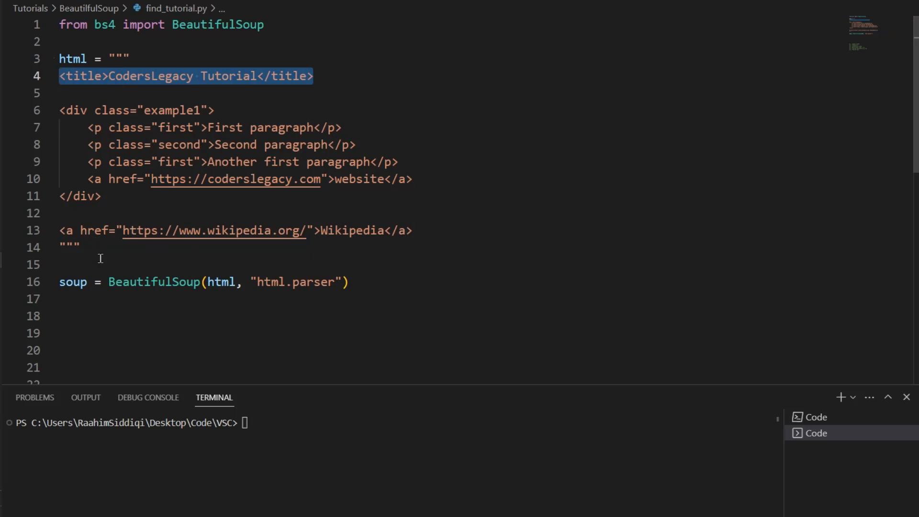
{"action": "left_click", "coordinate": [100, 263]}
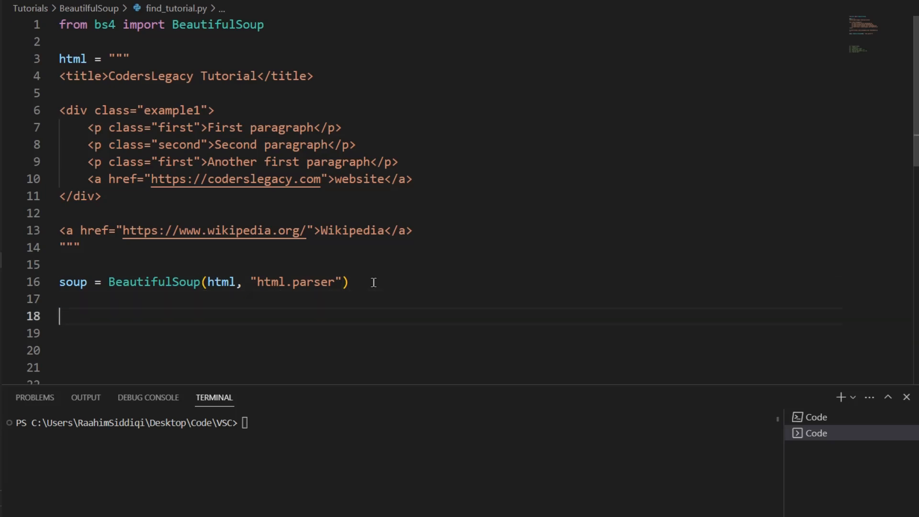
Add print(soup.find("title")) on line 18 and run it to print the title tag
{"action": "type", "text": "soup.find"}
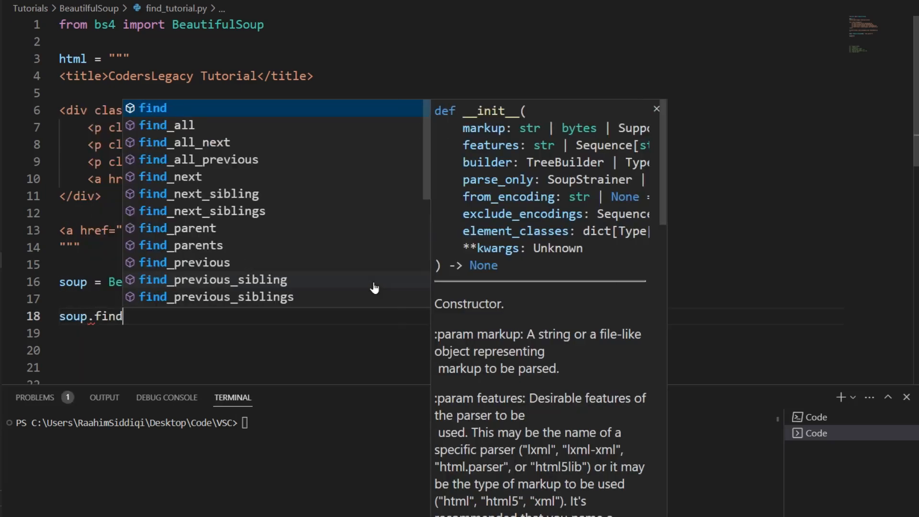
{"action": "type", "text": "(\"title\"))"}
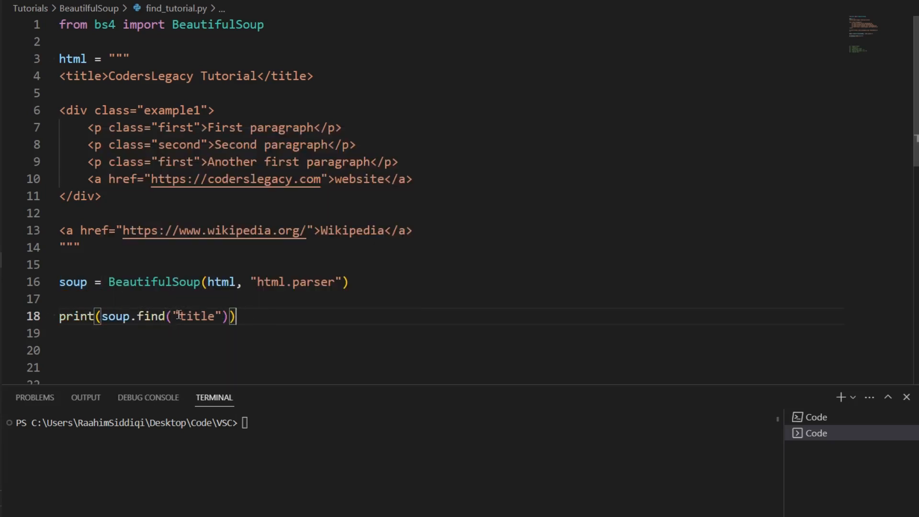
{"action": "double_click", "coordinate": [151, 316]}
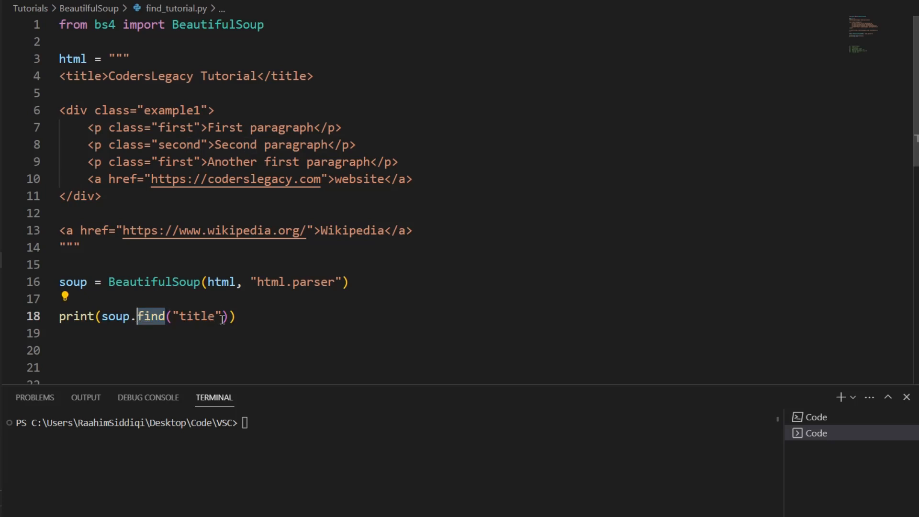
{"action": "double_click", "coordinate": [198, 316]}
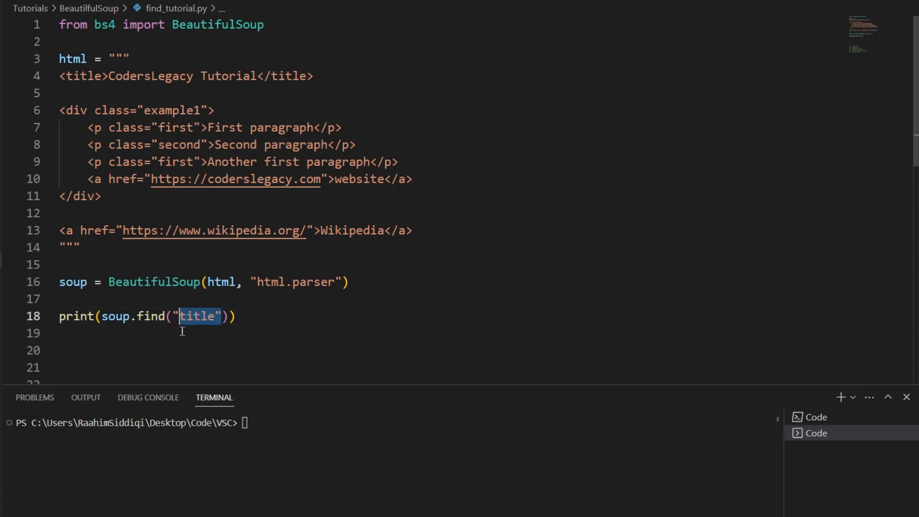
{"action": "mouse_move", "coordinate": [188, 341]}
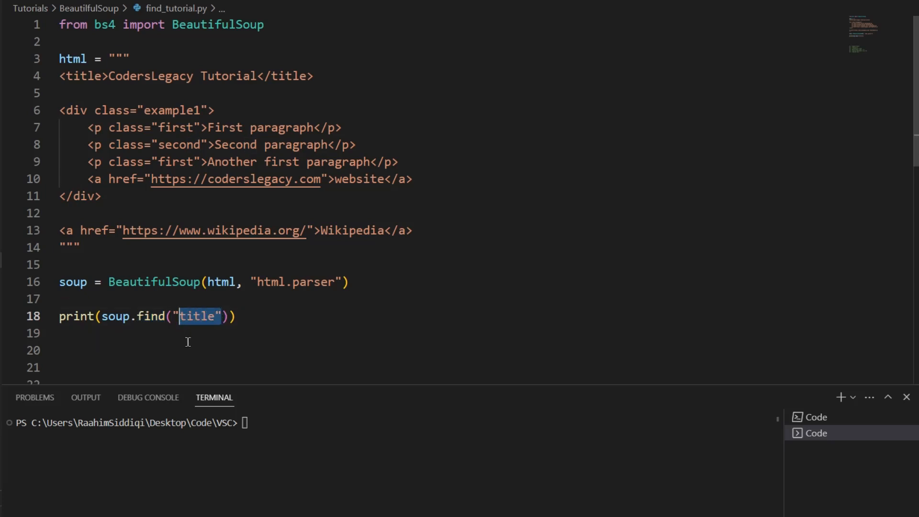
{"action": "key", "text": "f5"}
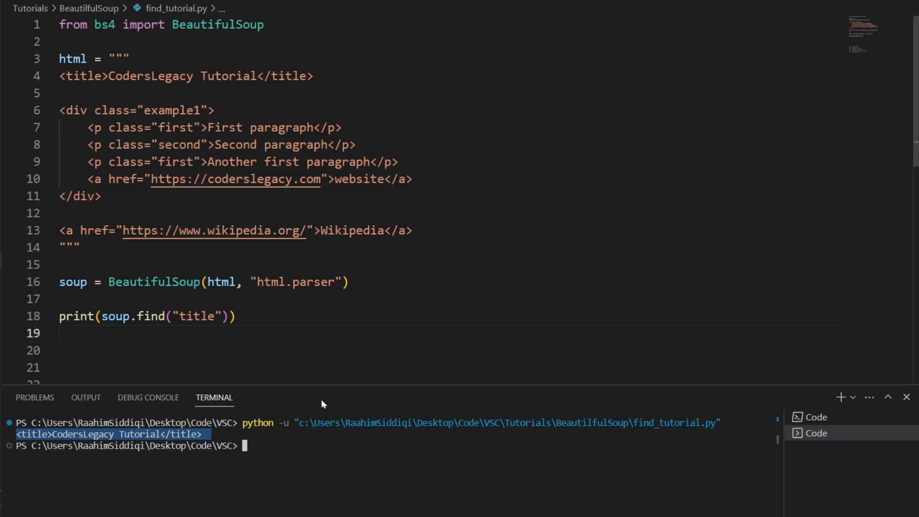
{"action": "mouse_move", "coordinate": [267, 329]}
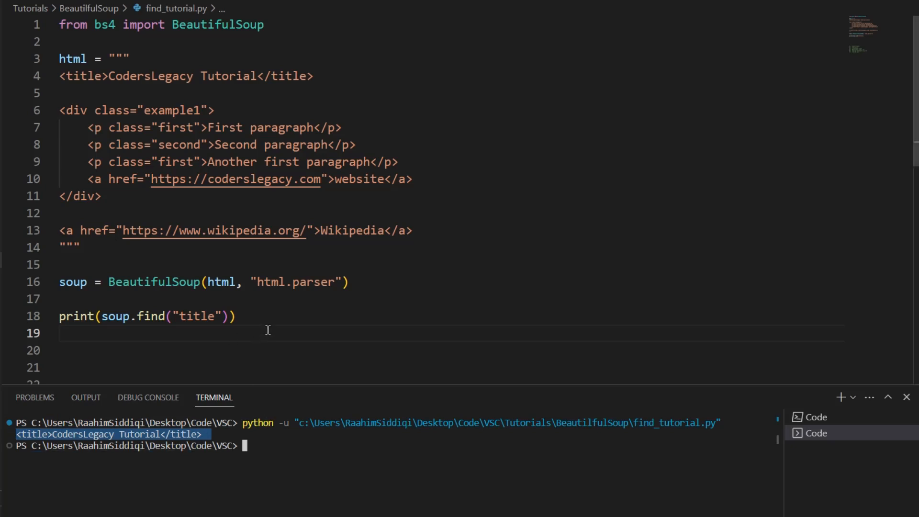
{"action": "mouse_move", "coordinate": [130, 420]}
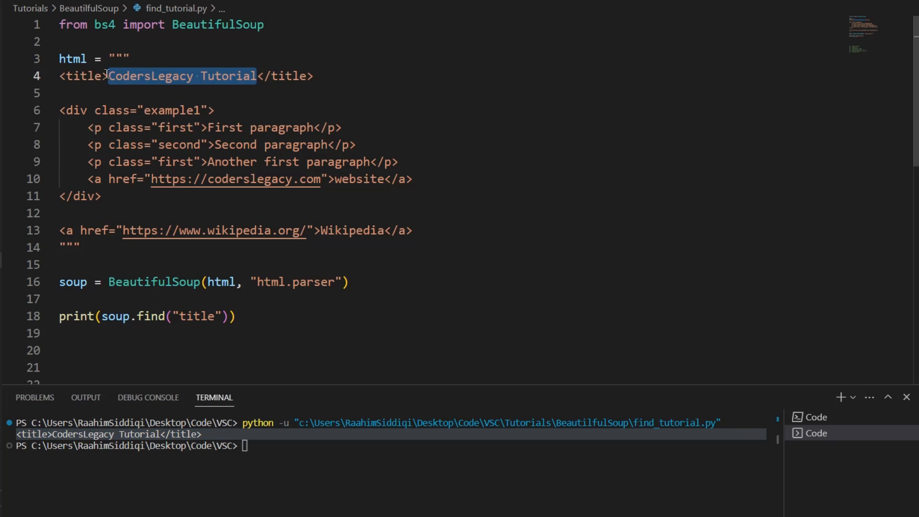
{"action": "left_click", "coordinate": [315, 76]}
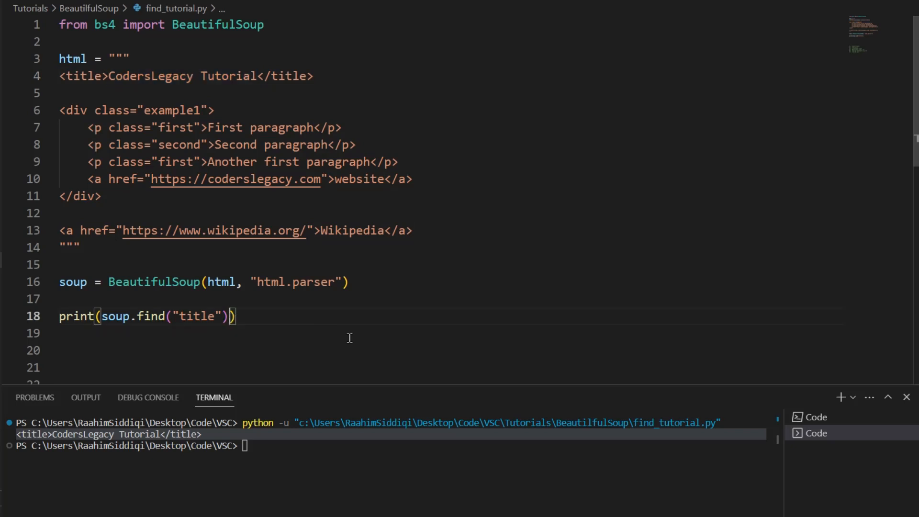
Append .get_text() and change the search from "title" to "p", printing 'First paragraph'
{"action": "type", "text": ".get_text("}
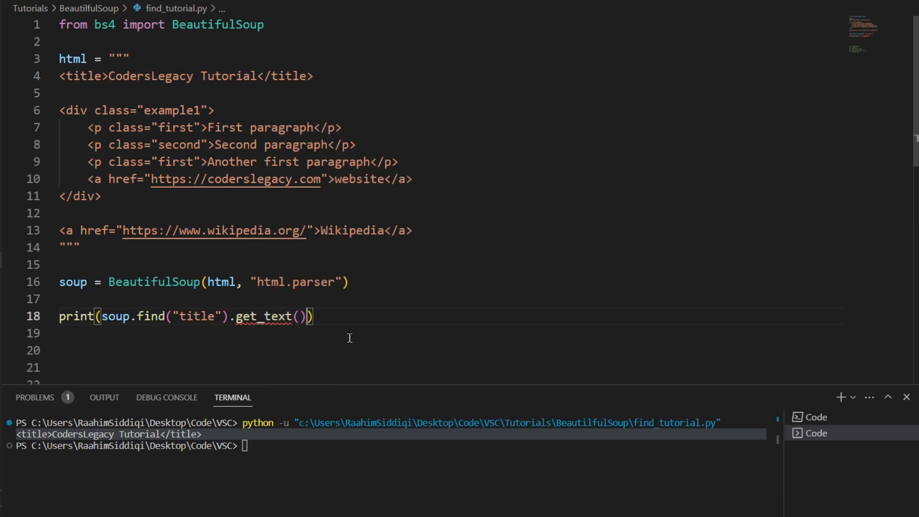
{"action": "key", "text": "Return"}
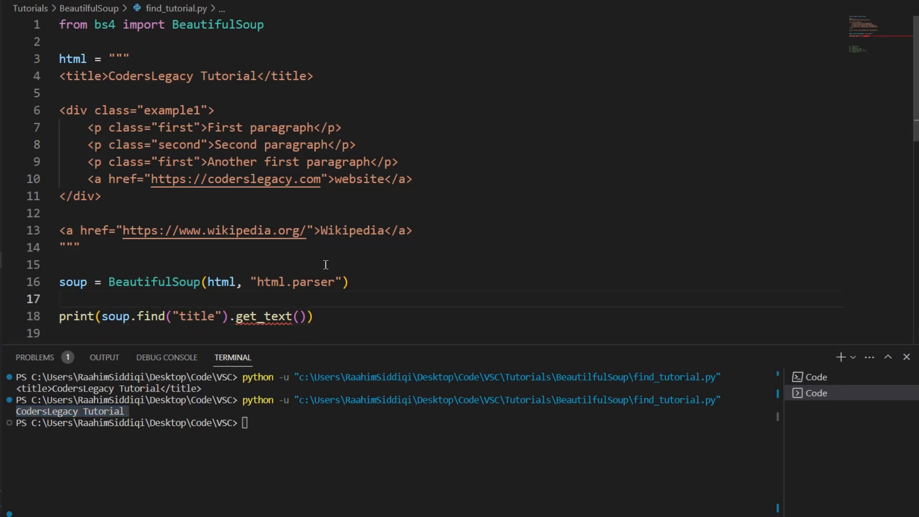
{"action": "mouse_move", "coordinate": [333, 169]}
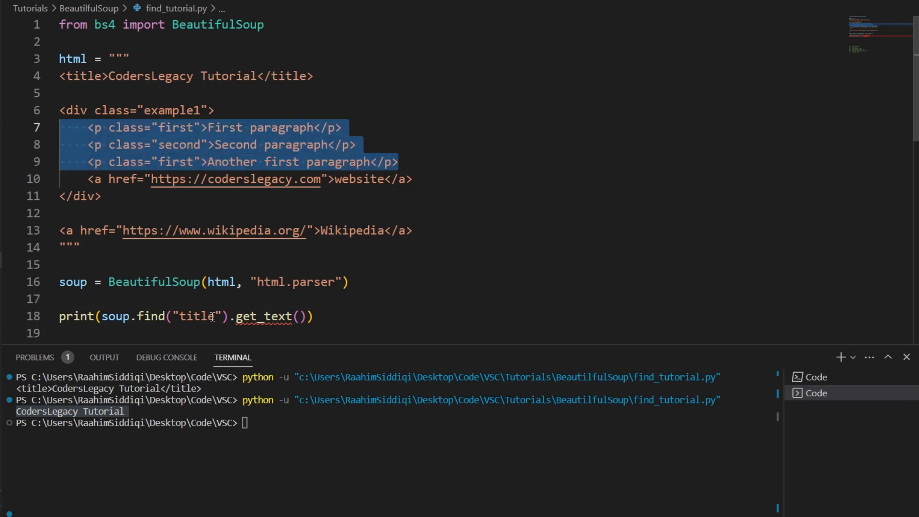
{"action": "double_click", "coordinate": [197, 316]}
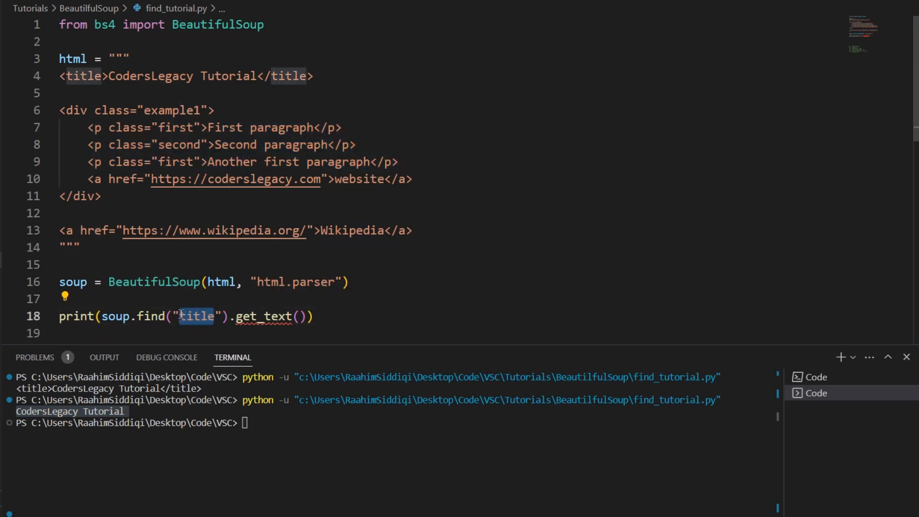
{"action": "type", "text": "p"}
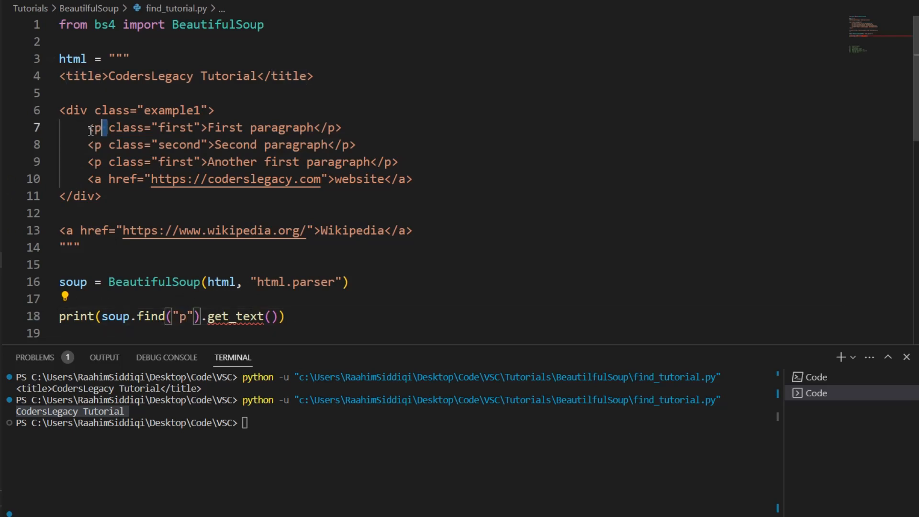
{"action": "left_click", "coordinate": [139, 206]}
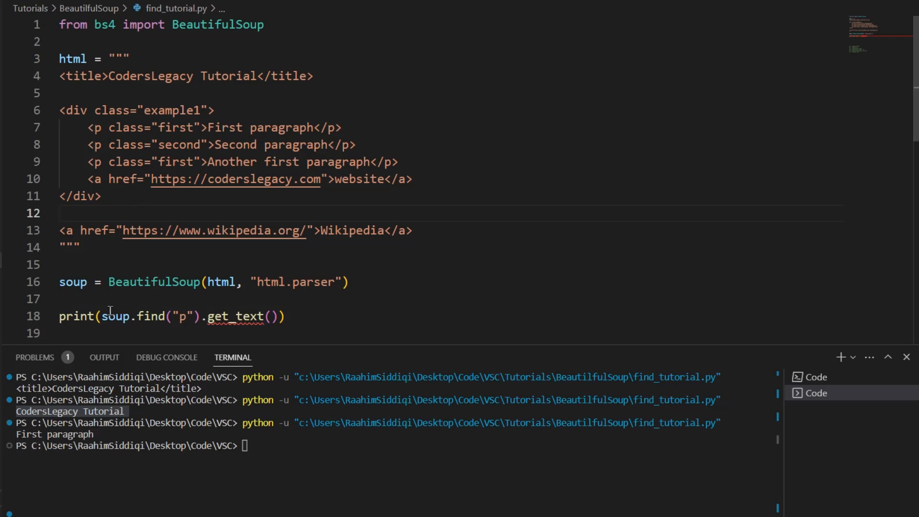
{"action": "double_click", "coordinate": [54, 434]}
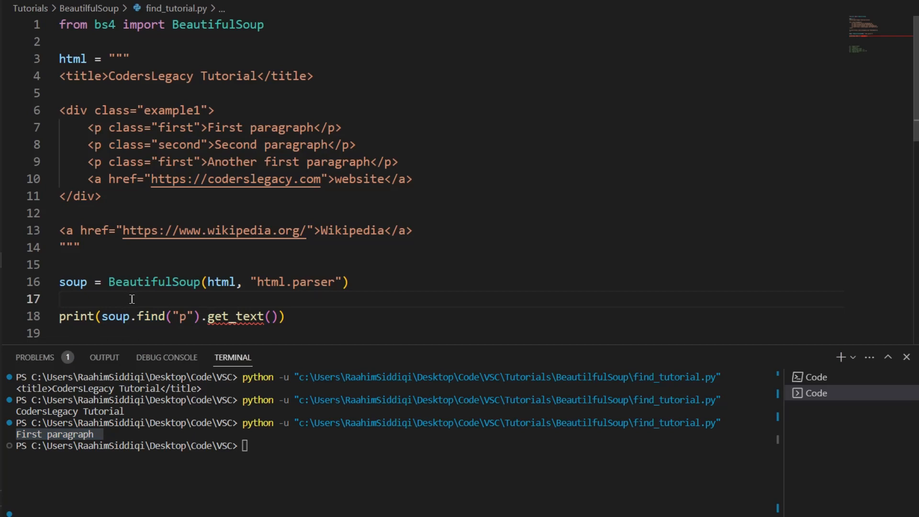
{"action": "mouse_move", "coordinate": [234, 316]}
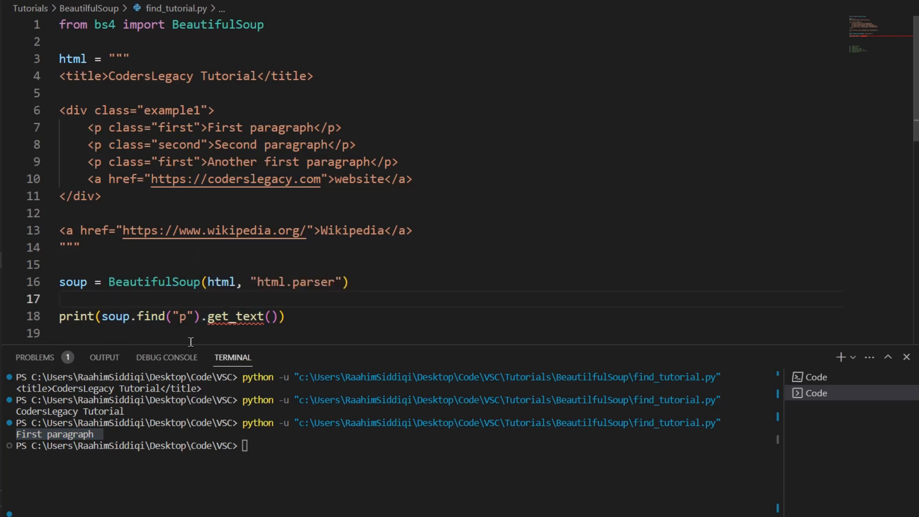
{"action": "mouse_move", "coordinate": [204, 356]}
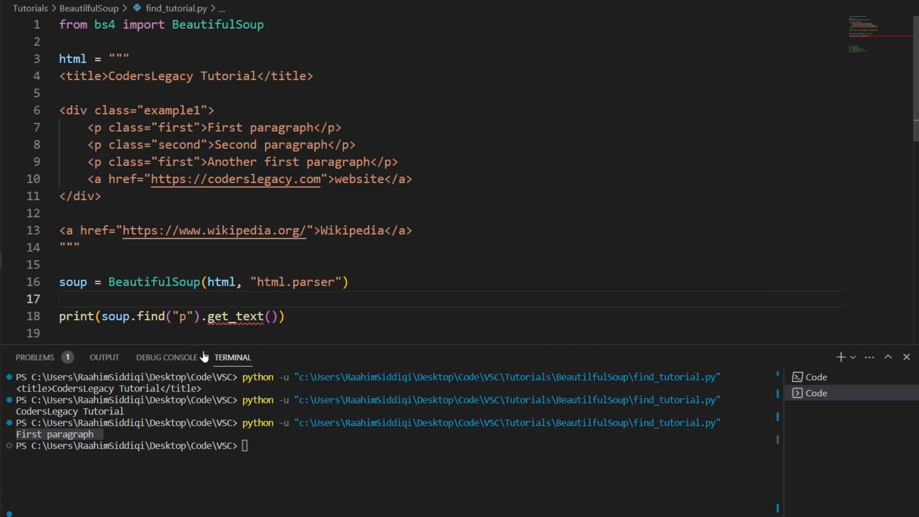
Change find to find_all('p') and store the results in p_elements
{"action": "left_click", "coordinate": [164, 316]}
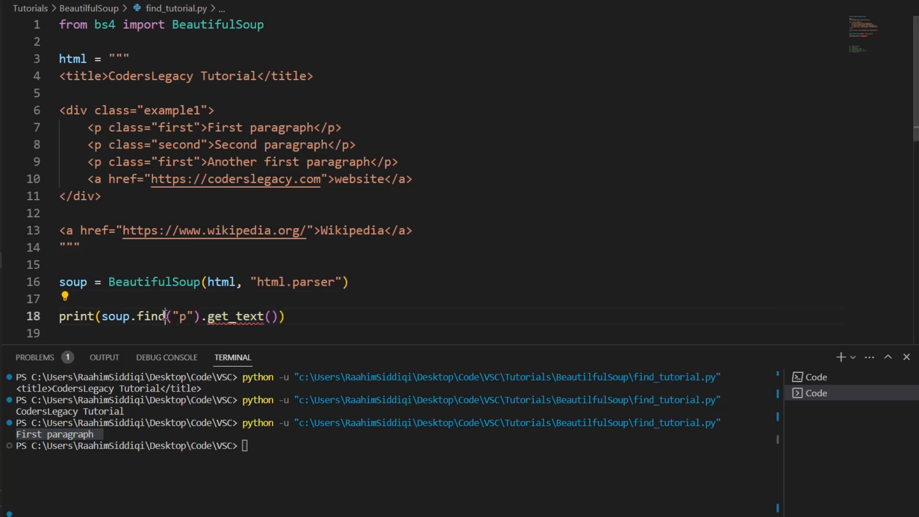
{"action": "type", "text": "_all(\"p\"))"}
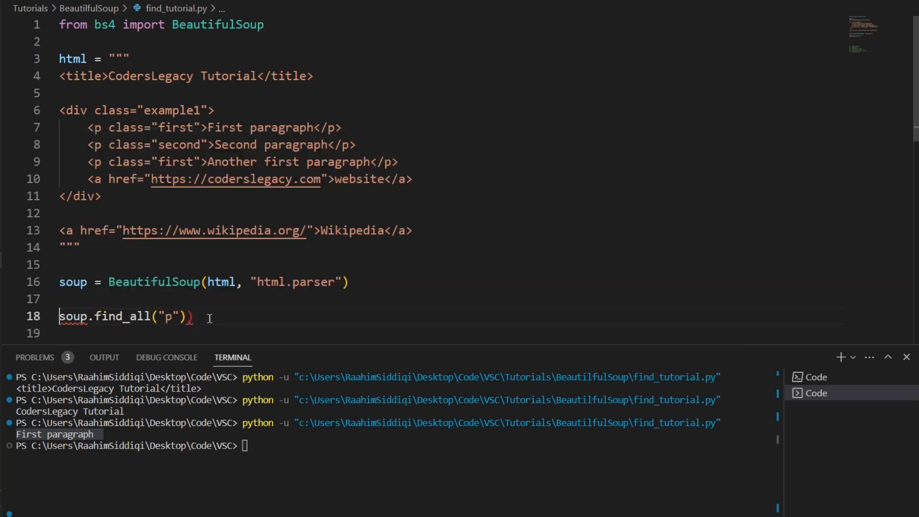
{"action": "type", "text": "print("}
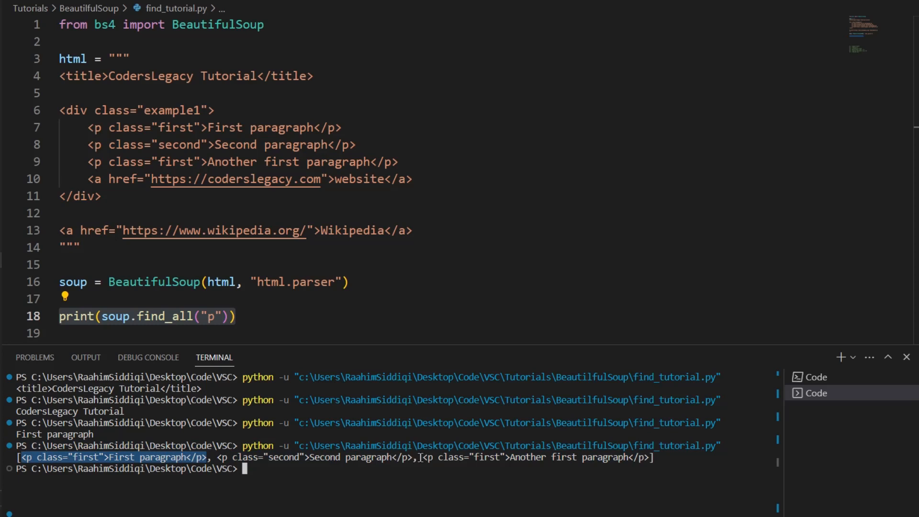
{"action": "left_click", "coordinate": [194, 316]}
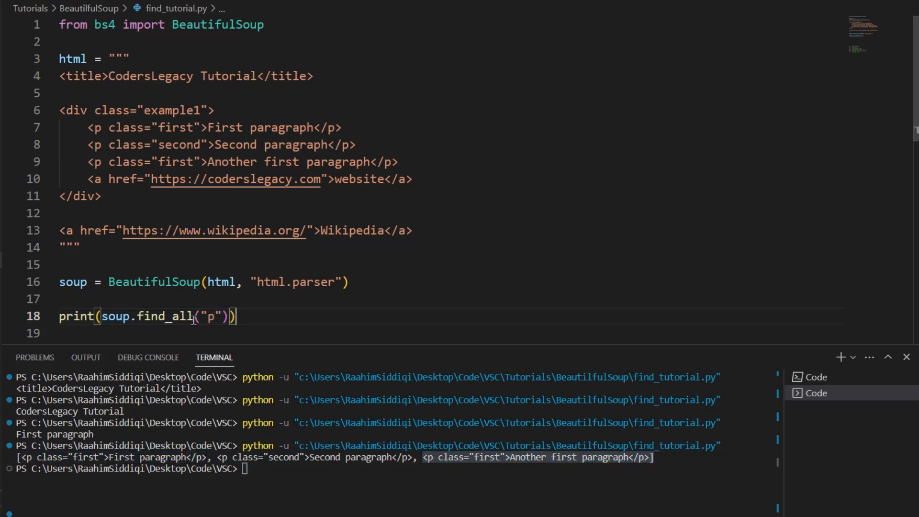
{"action": "double_click", "coordinate": [166, 316]}
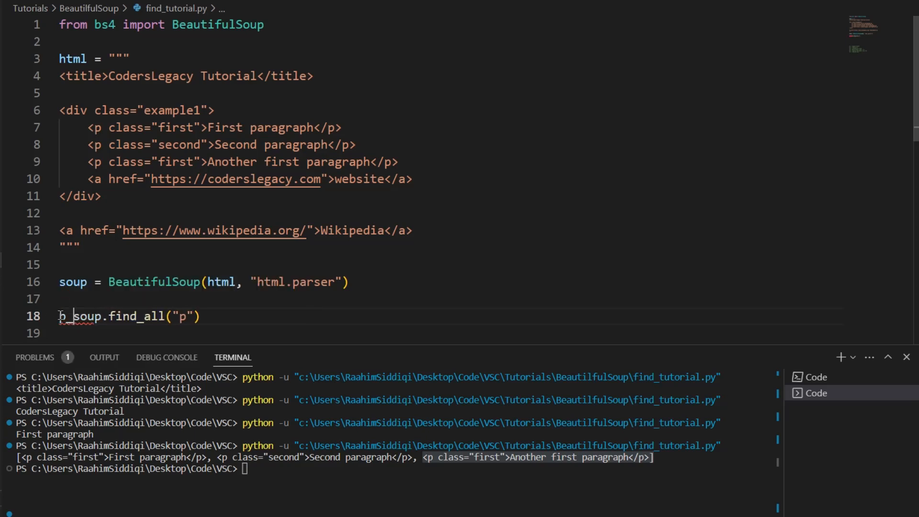
{"action": "type", "text": "ta"}
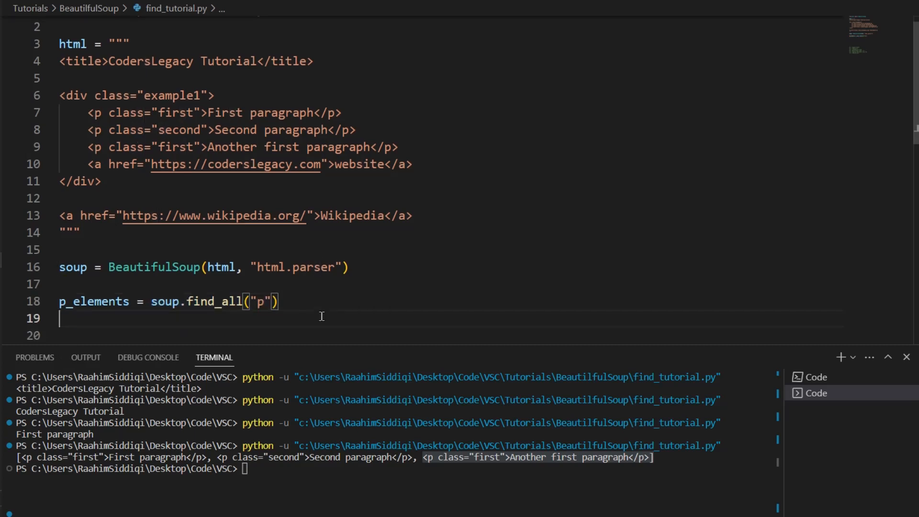
Add a for loop printing each p.get_text(), listing all three paragraph texts
{"action": "type", "text": "for p in p_elements:"}
{"action": "left_click", "coordinate": [451, 335]}
{"action": "type", "text": "p.get"}
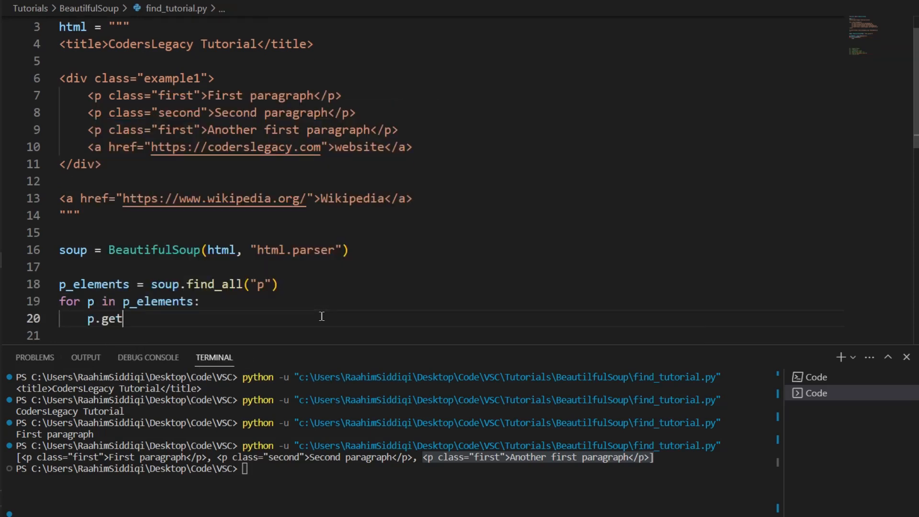
{"action": "type", "text": "_g"}
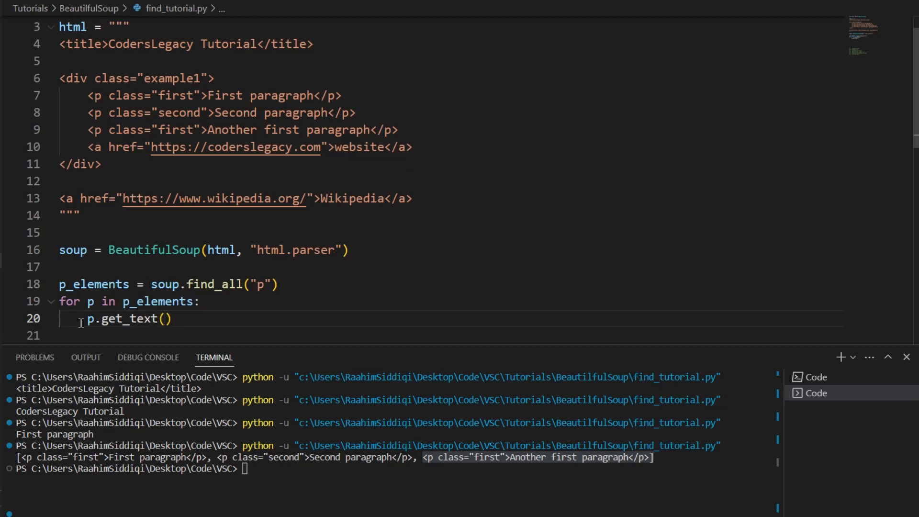
{"action": "type", "text": "print("}
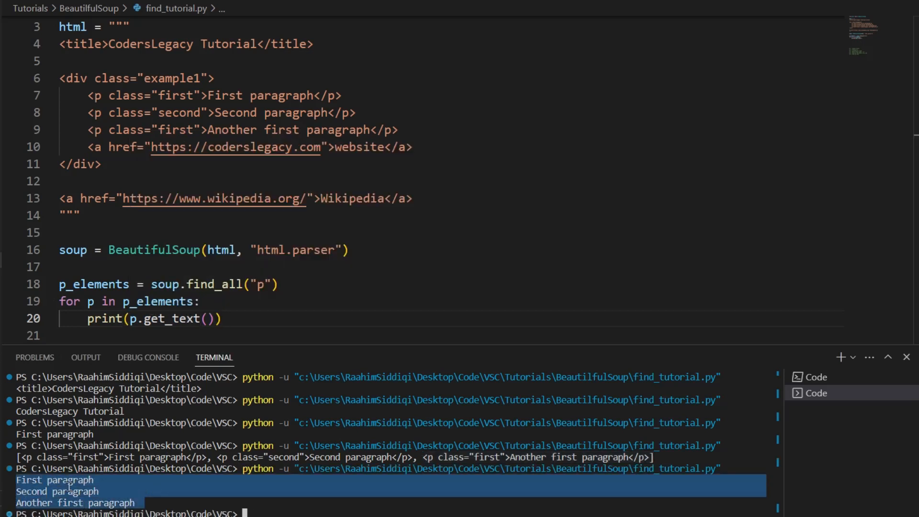
{"action": "mouse_move", "coordinate": [440, 126]}
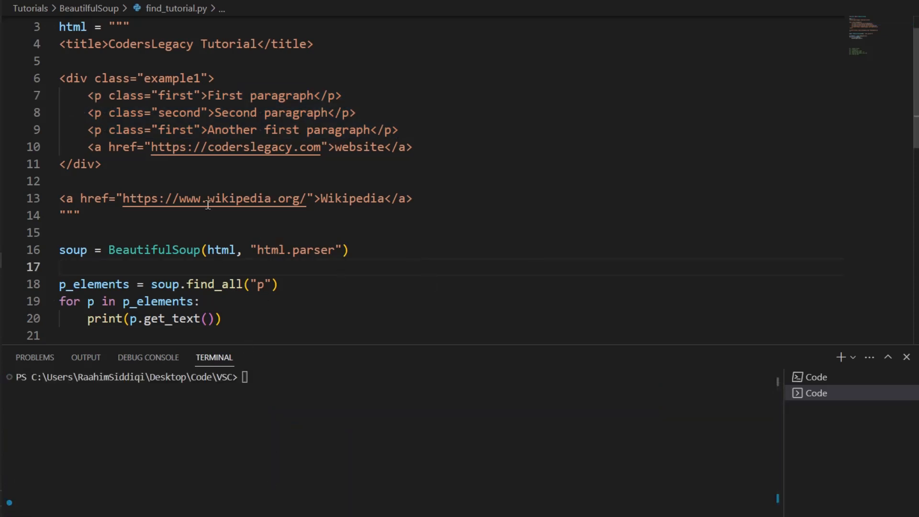
{"action": "scroll", "scroll_direction": "down", "scroll_amount": 3}
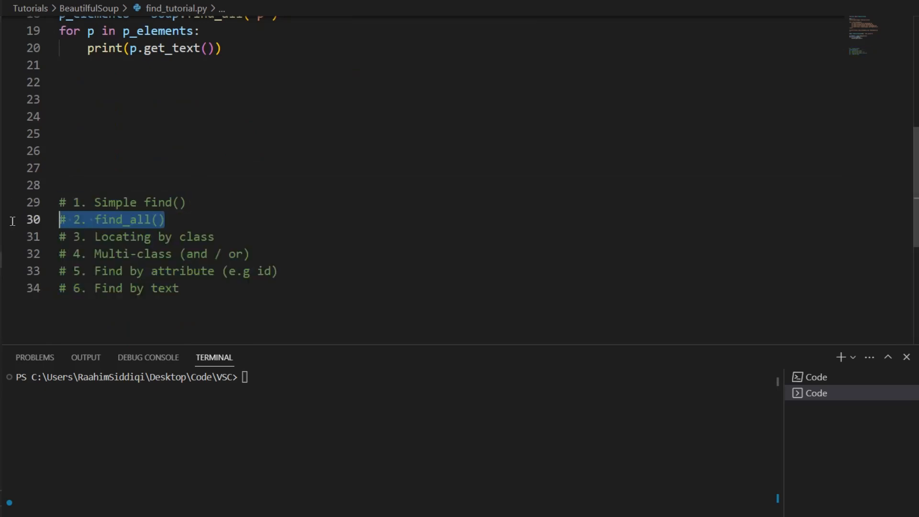
{"action": "scroll", "scroll_direction": "up", "scroll_amount": 3}
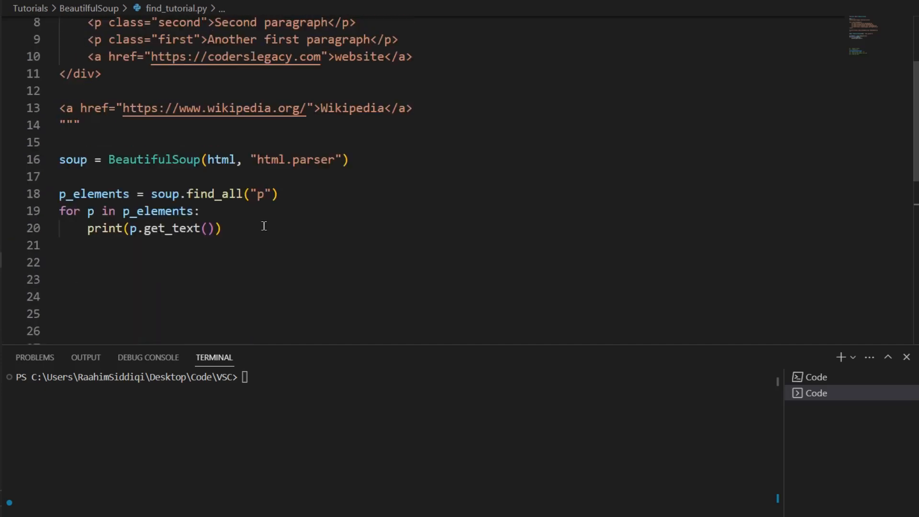
{"action": "scroll", "scroll_direction": "up", "scroll_amount": 3}
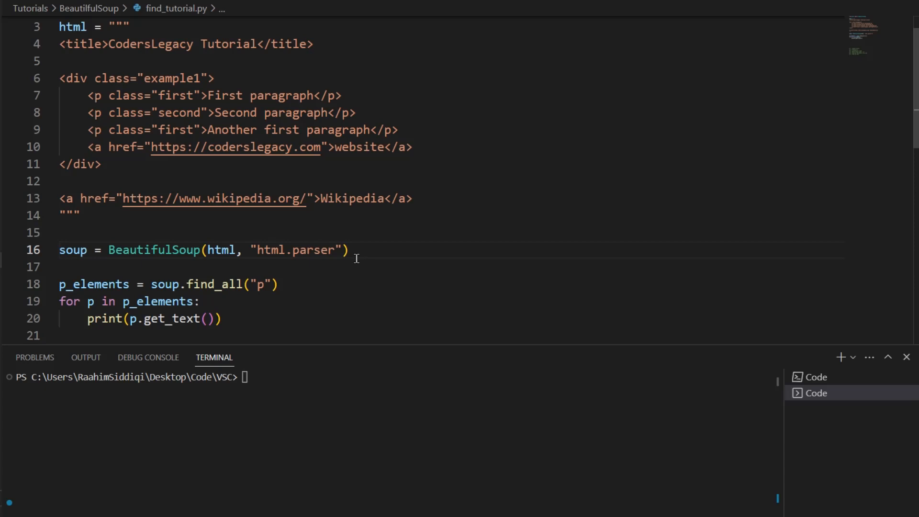
{"action": "mouse_move", "coordinate": [391, 136]}
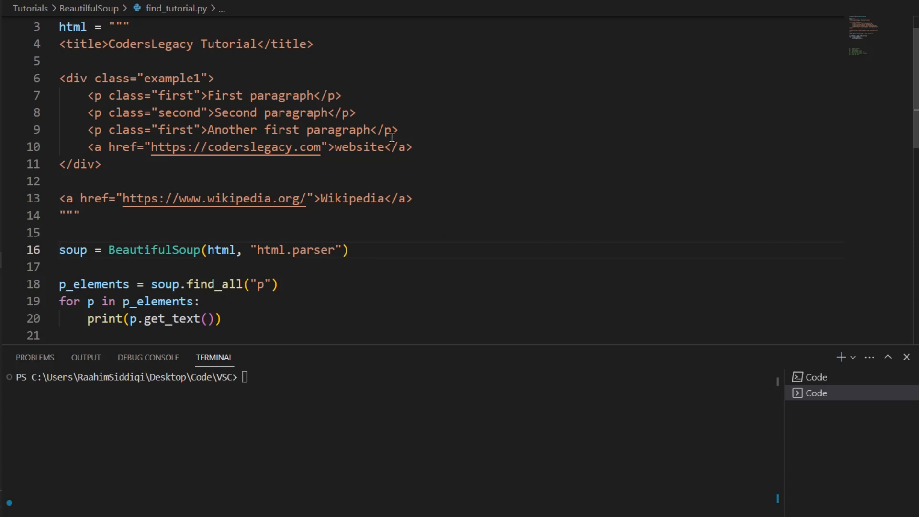
Highlight the three paragraph elements and their class values in the HTML
{"action": "left_click_drag", "start_coordinate": [60, 95], "coordinate": [397, 130]}
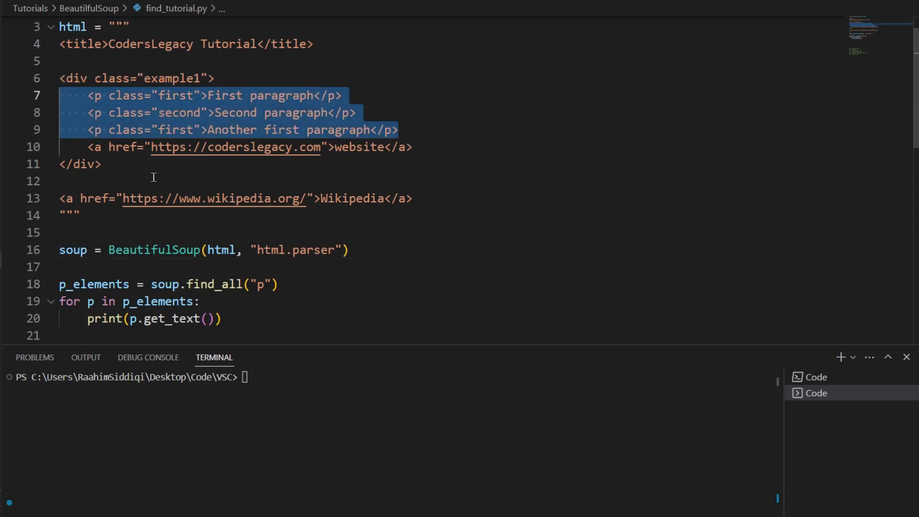
{"action": "left_click", "coordinate": [271, 96]}
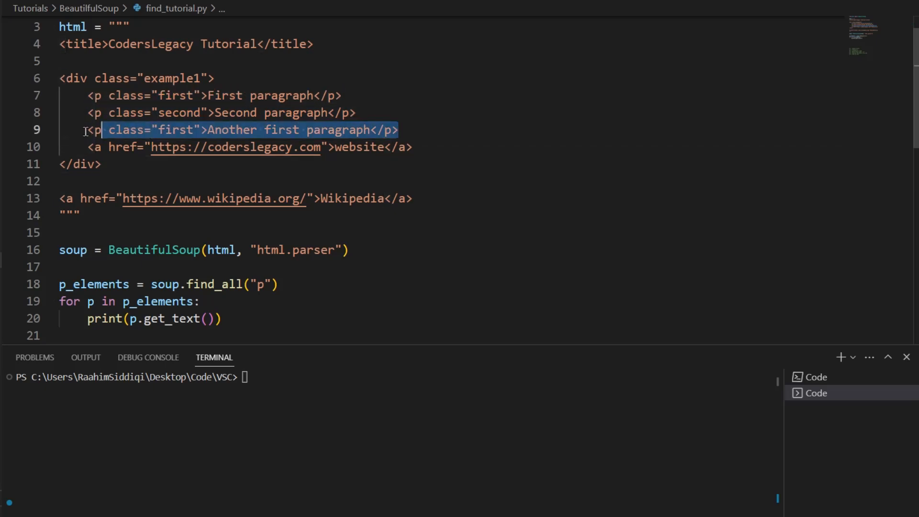
{"action": "left_click", "coordinate": [170, 96]}
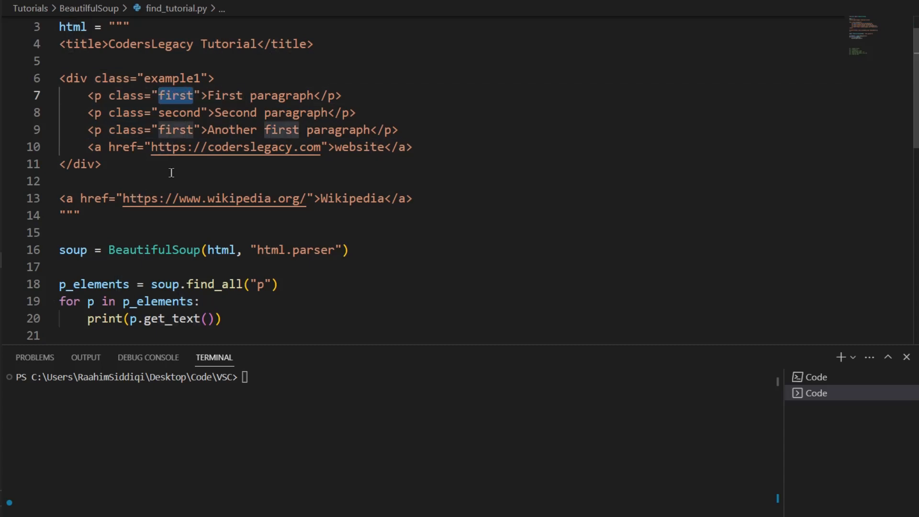
{"action": "left_click", "coordinate": [102, 96]}
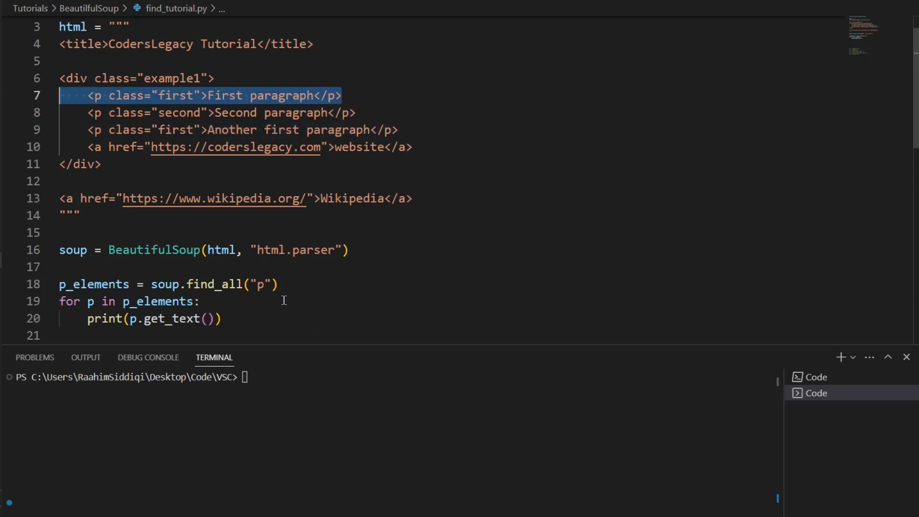
Add class_="first" to the find_all('p') call
{"action": "left_click", "coordinate": [272, 284]}
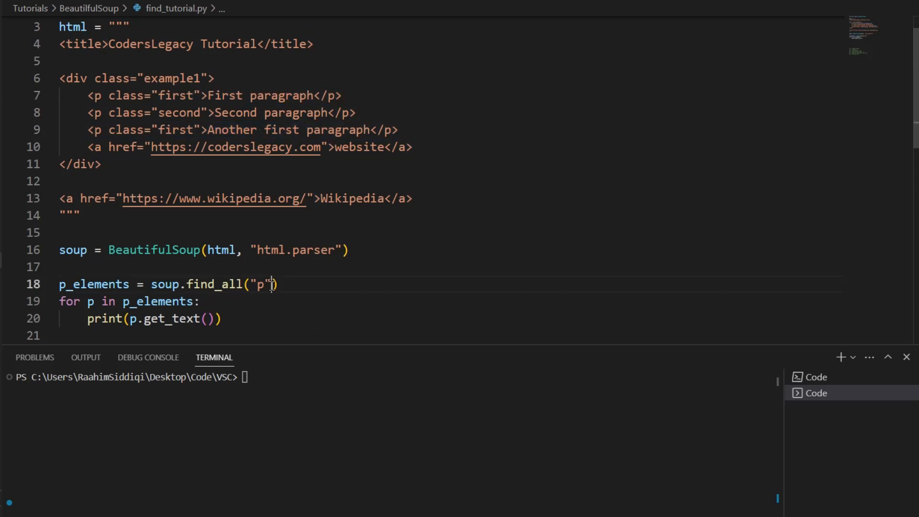
{"action": "type", "text": ", class_"}
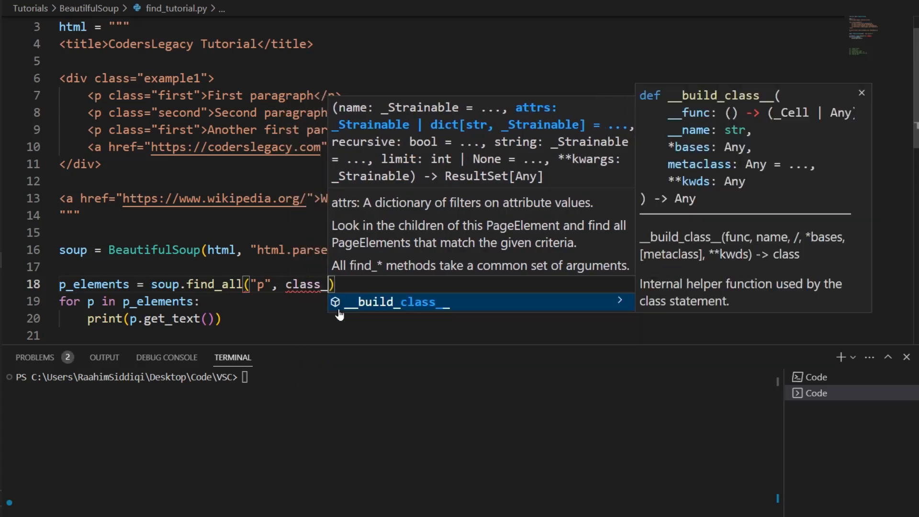
{"action": "type", "text": "= \"f"}
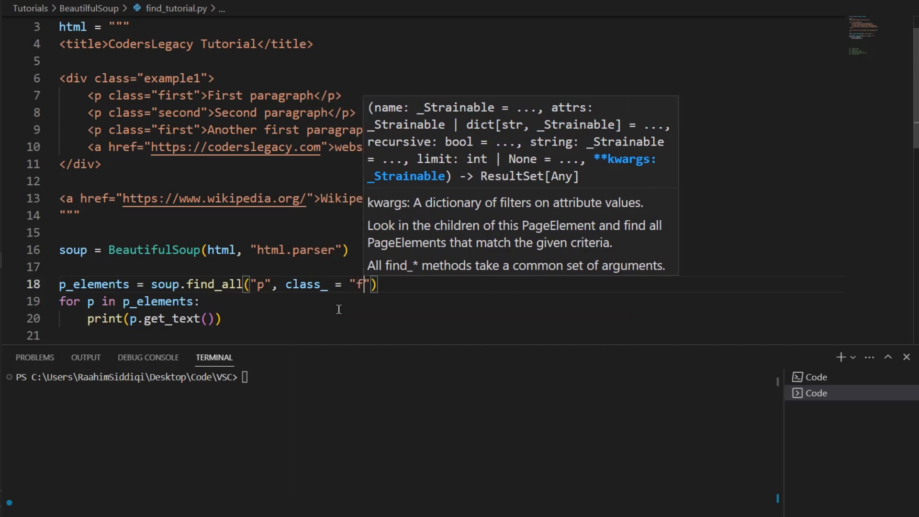
{"action": "type", "text": "irst"}
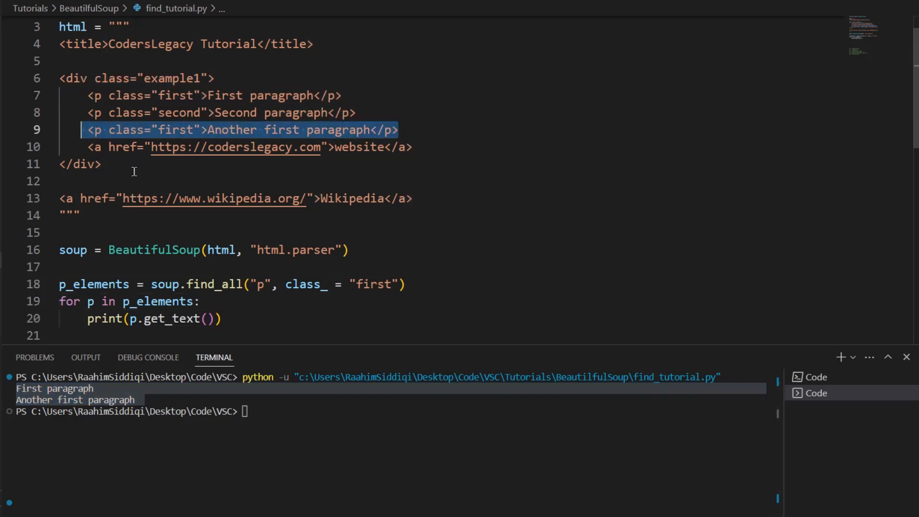
Change the class_ value to "second" and check the output
{"action": "left_click", "coordinate": [384, 293]}
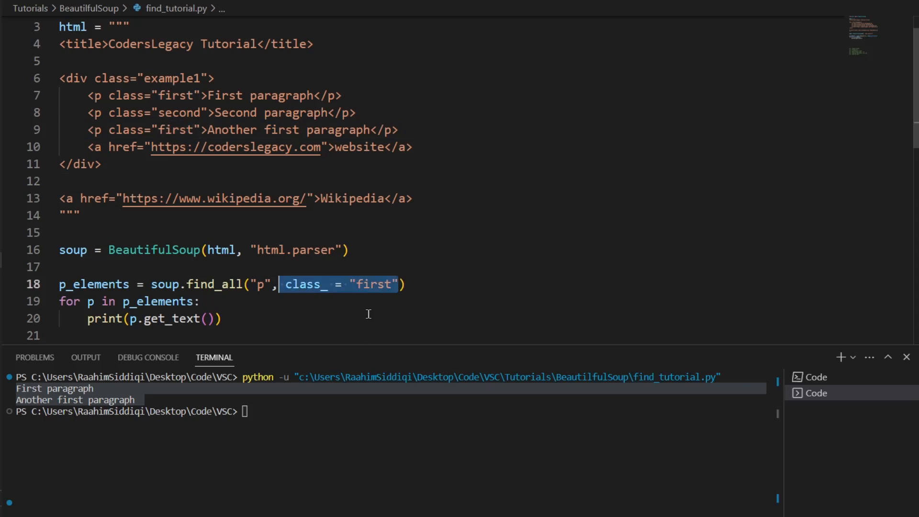
{"action": "type", "text": "second"}
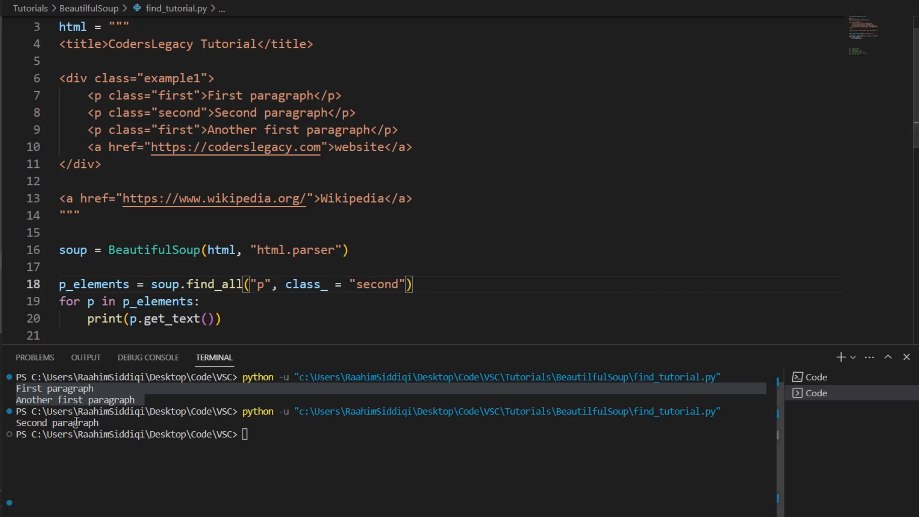
{"action": "double_click", "coordinate": [57, 422]}
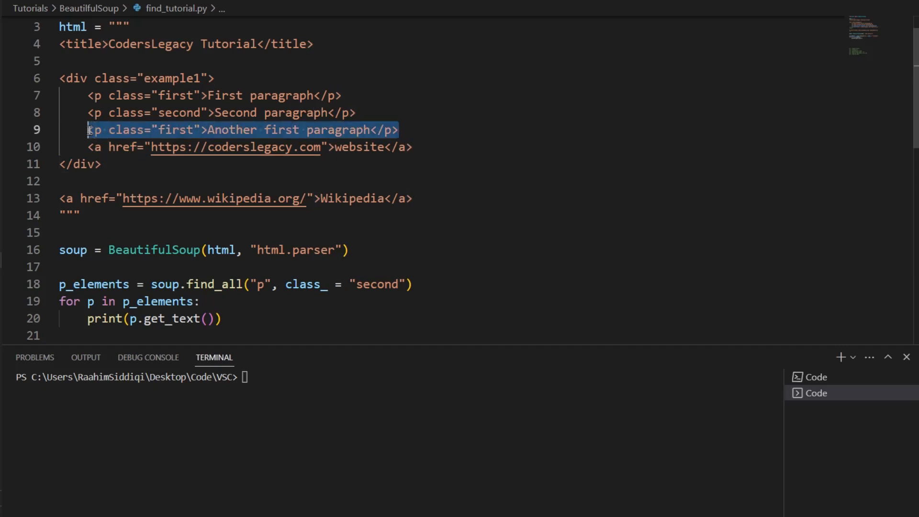
Duplicate line 9 and edit the copy into <p class="third">Third paragraph</p>
{"action": "key", "text": "Enter"}
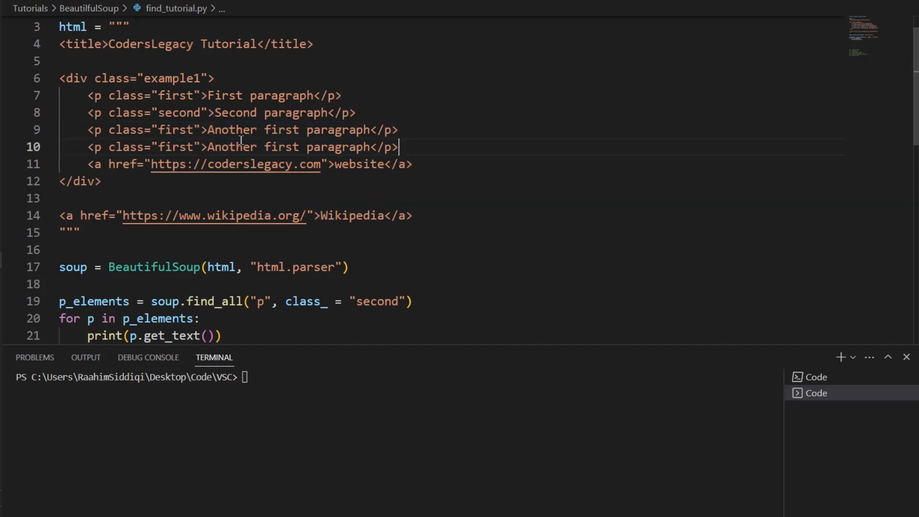
{"action": "key", "text": "Backspace"}
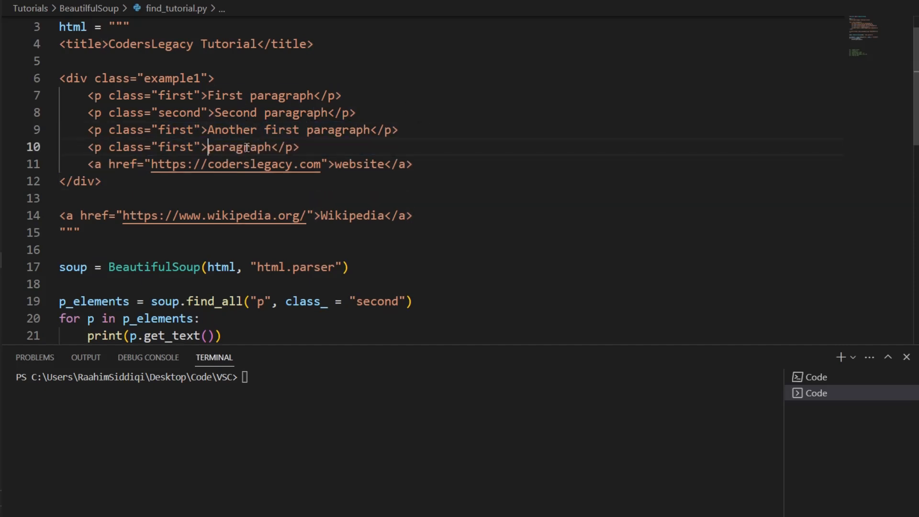
{"action": "type", "text": "Third"}
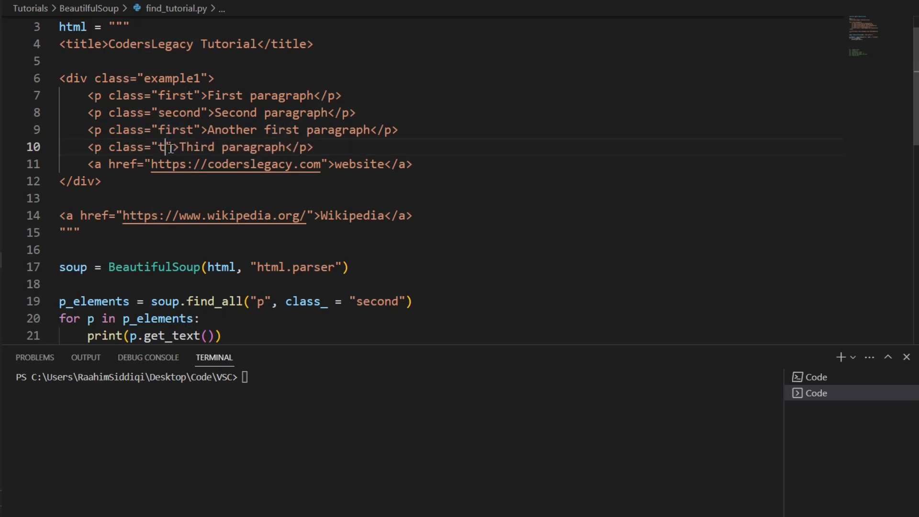
{"action": "type", "text": "hird"}
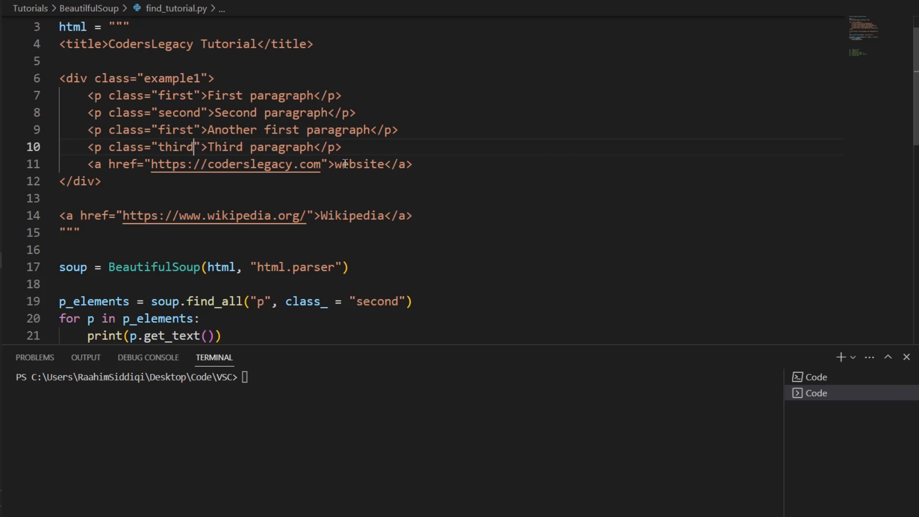
{"action": "mouse_move", "coordinate": [426, 130]}
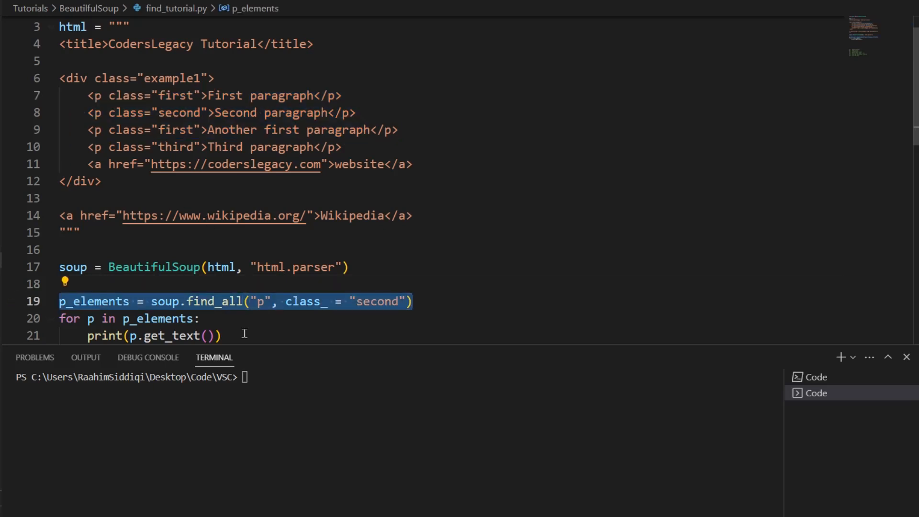
{"action": "mouse_move", "coordinate": [538, 261]}
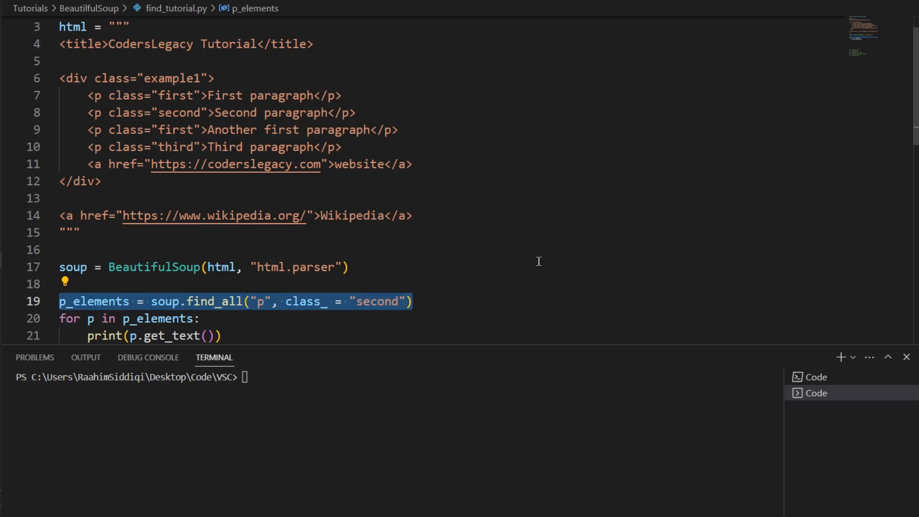
{"action": "left_click", "coordinate": [403, 301]}
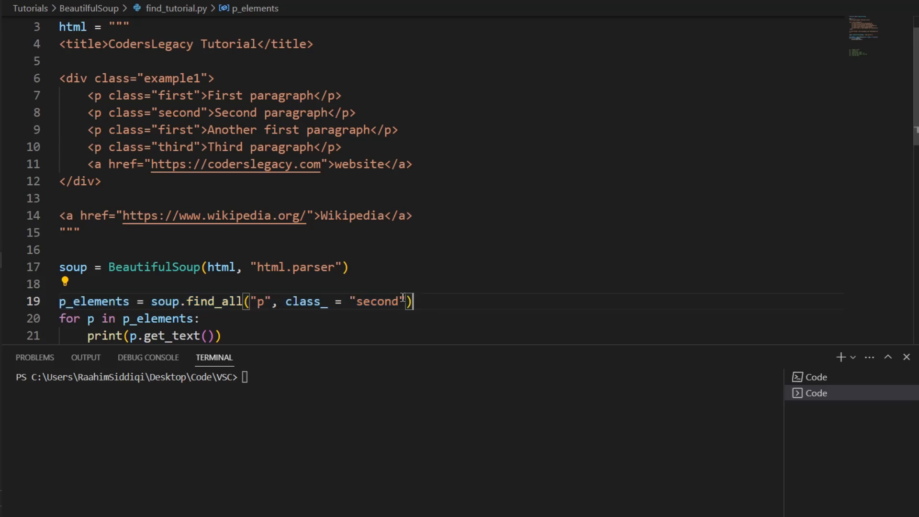
Change class_ to the list ["second", "first"] and run, printing three paragraphs
{"action": "type", "text": "[]"}
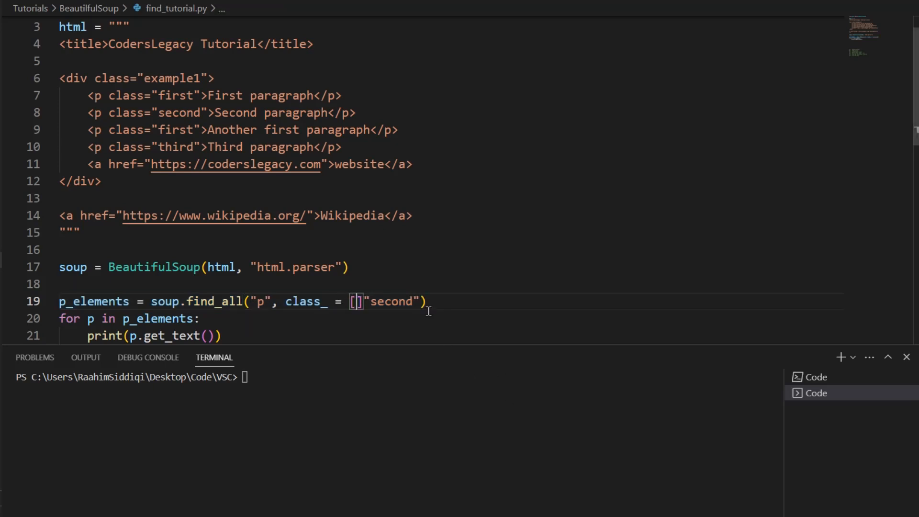
{"action": "type", "text": "]"}
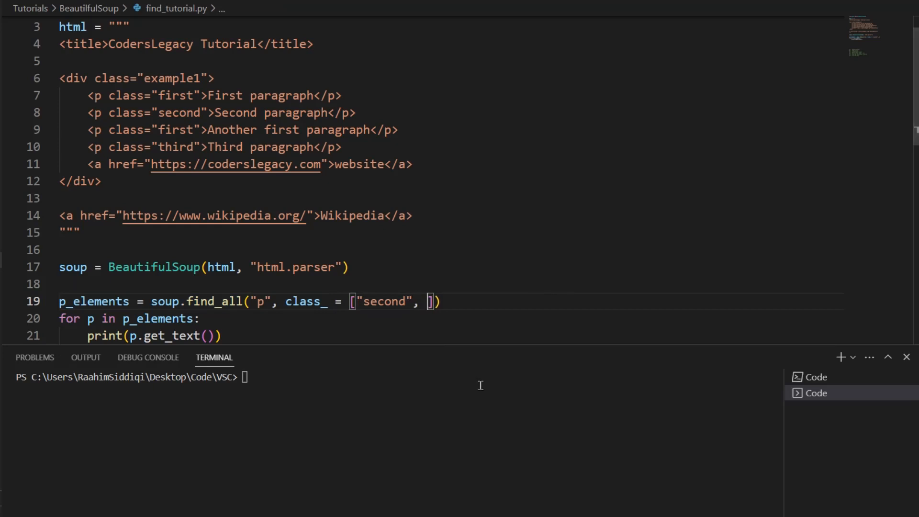
{"action": "type", "text": "\"first\""}
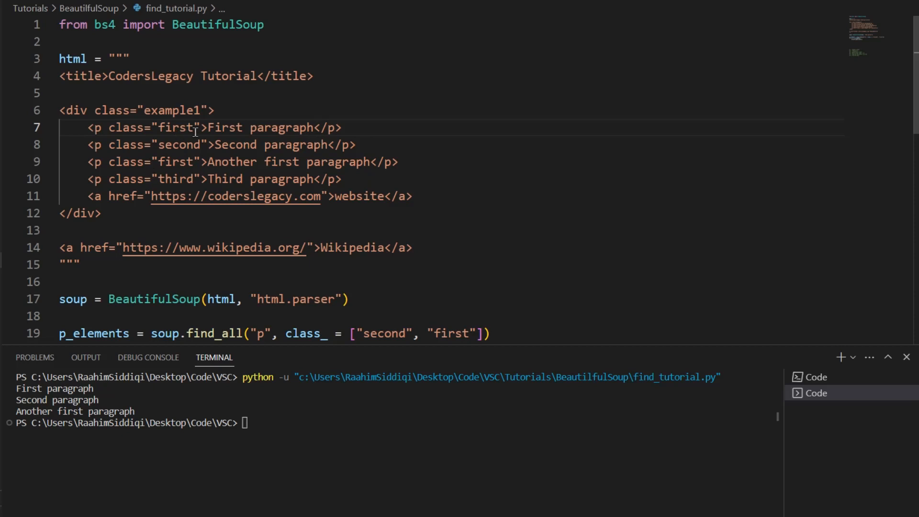
Add class "second" to line 7's paragraph and set class_ to "first second"
{"action": "type", "text": "second"}
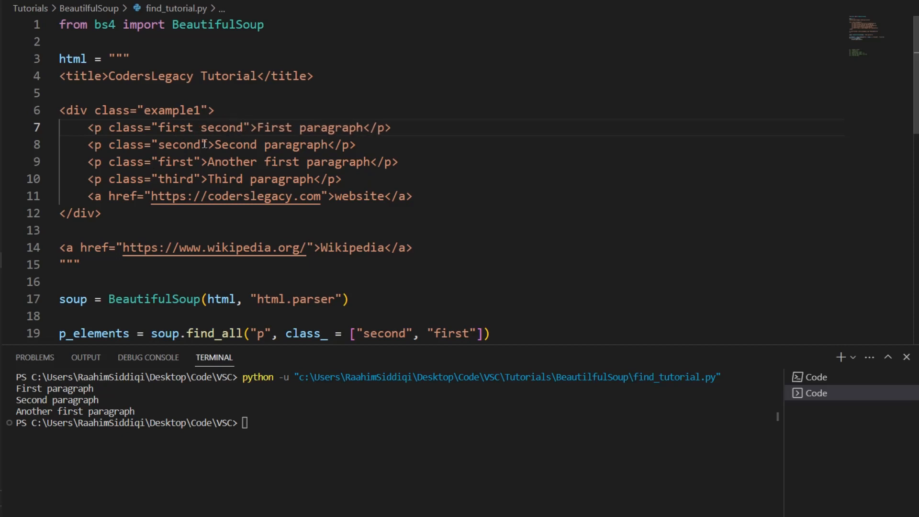
{"action": "double_click", "coordinate": [224, 127]}
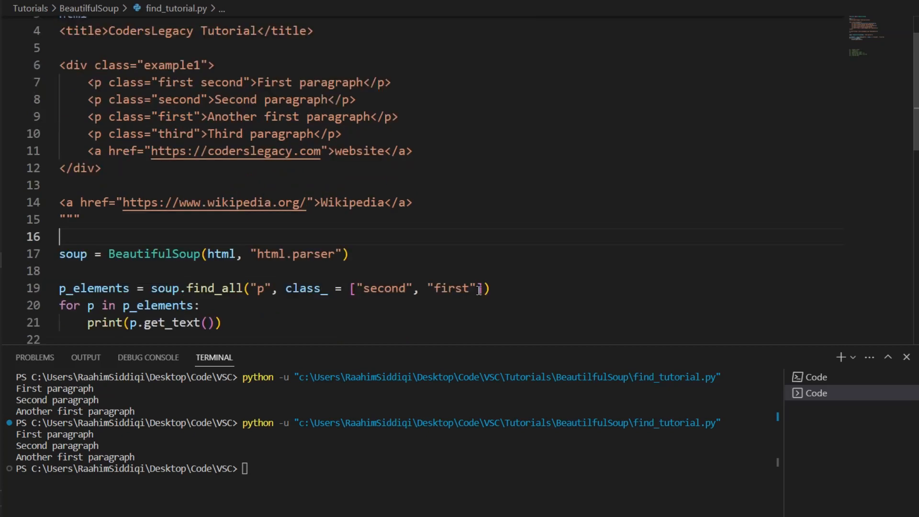
{"action": "key", "text": "Backspace"}
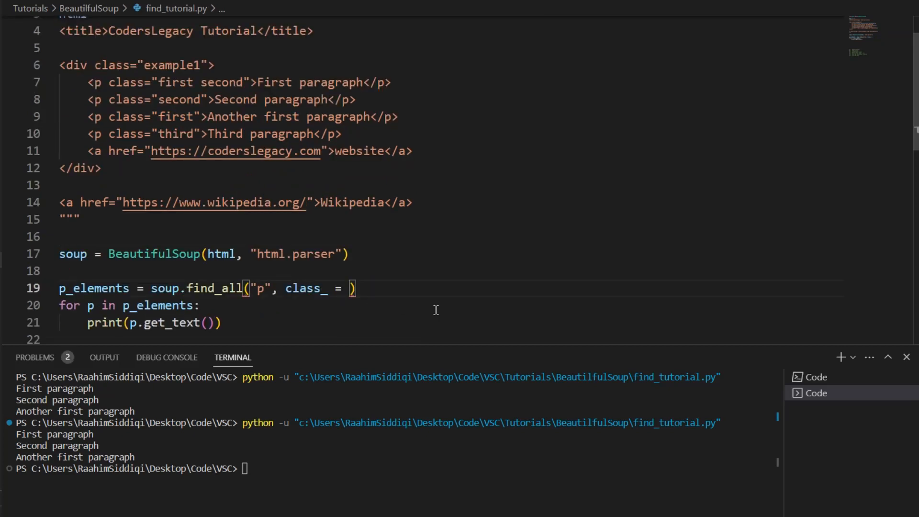
{"action": "type", "text": "\"first \""}
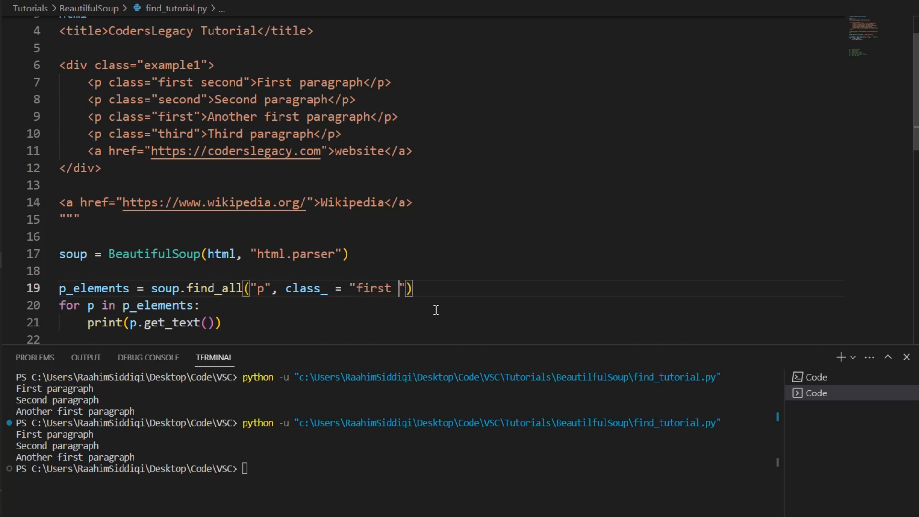
{"action": "type", "text": "second"}
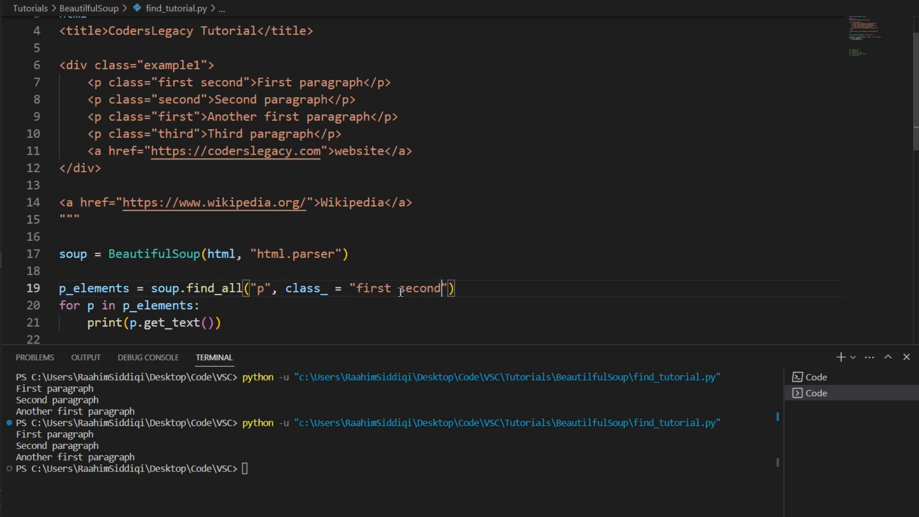
Run the script so only 'First paragraph' prints
{"action": "double_click", "coordinate": [419, 288]}
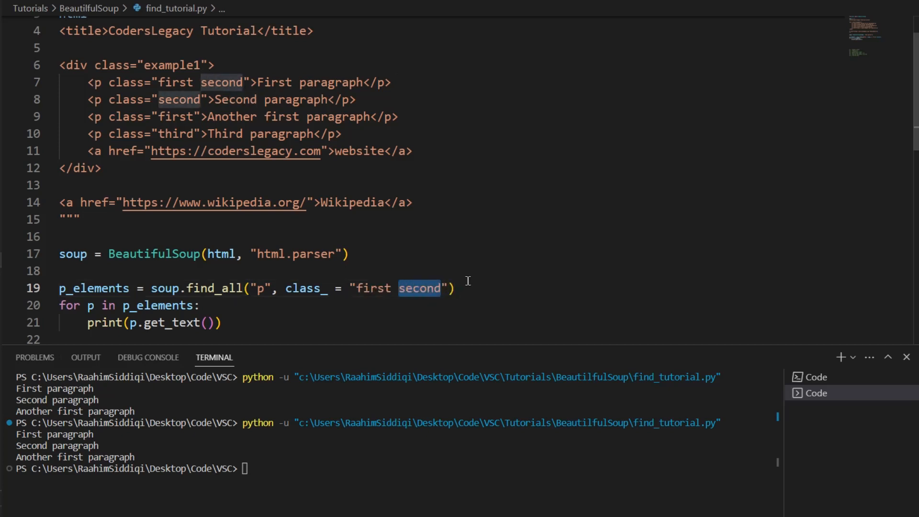
{"action": "double_click", "coordinate": [372, 287]}
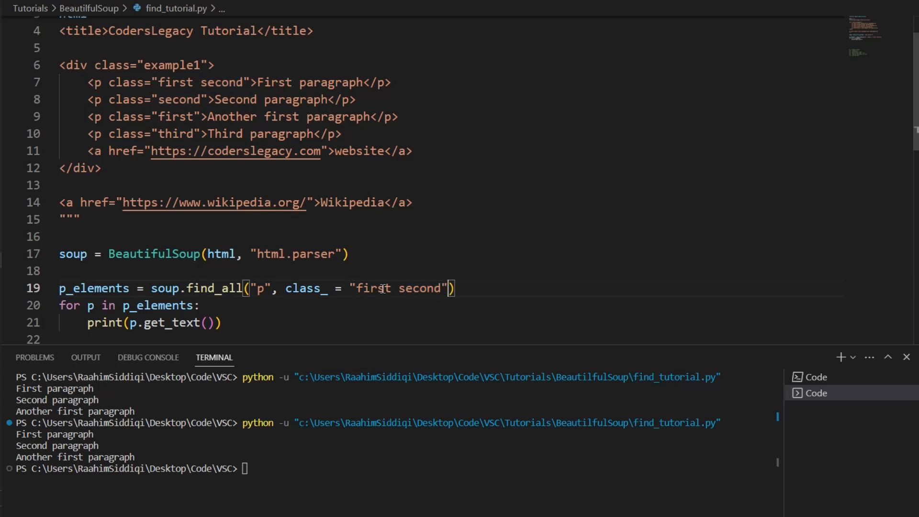
{"action": "type", "text": "py"}
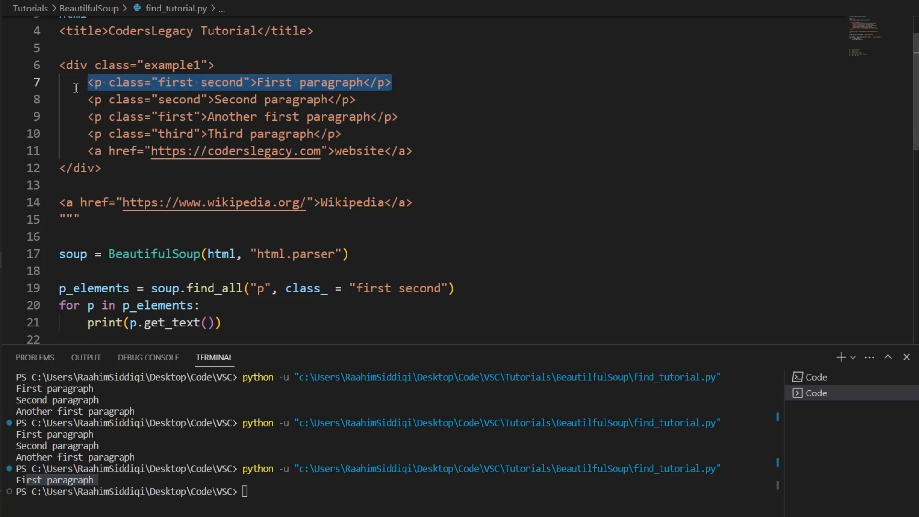
{"action": "left_click", "coordinate": [199, 134]}
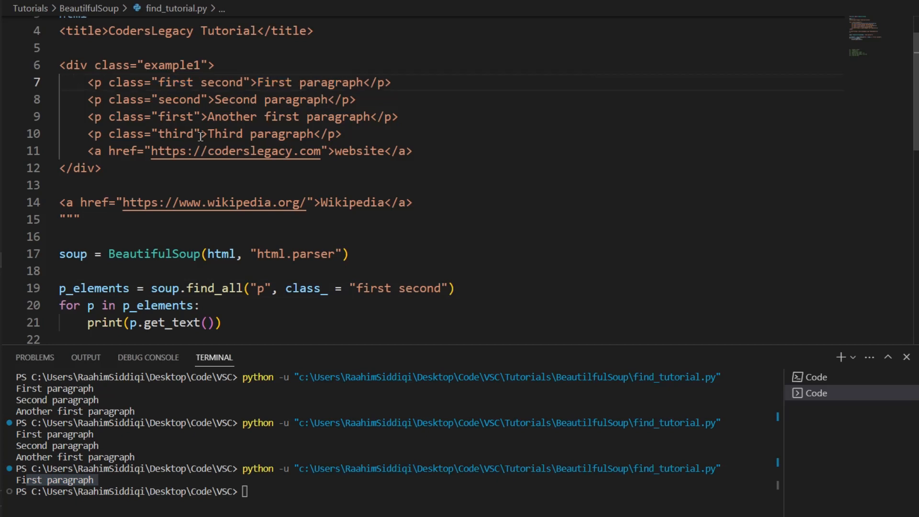
{"action": "scroll", "scroll_direction": "down", "scroll_amount": 3}
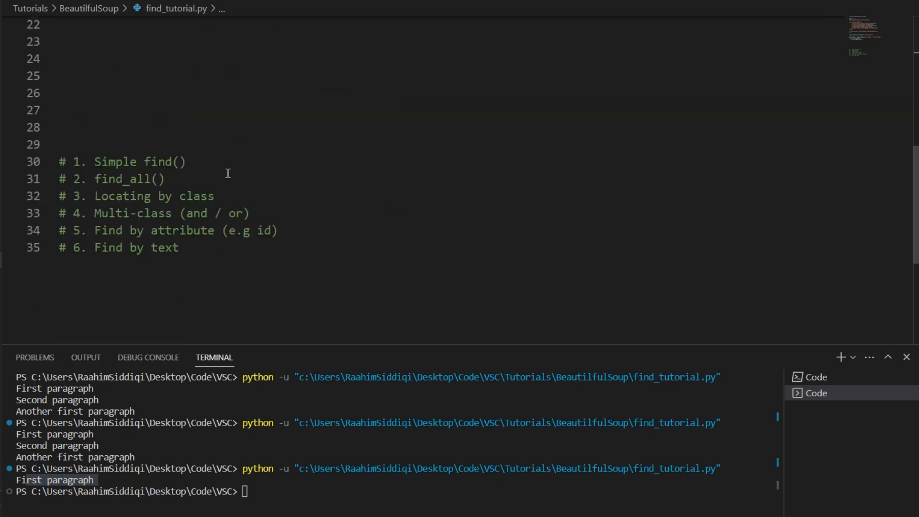
{"action": "triple_click", "coordinate": [167, 186]}
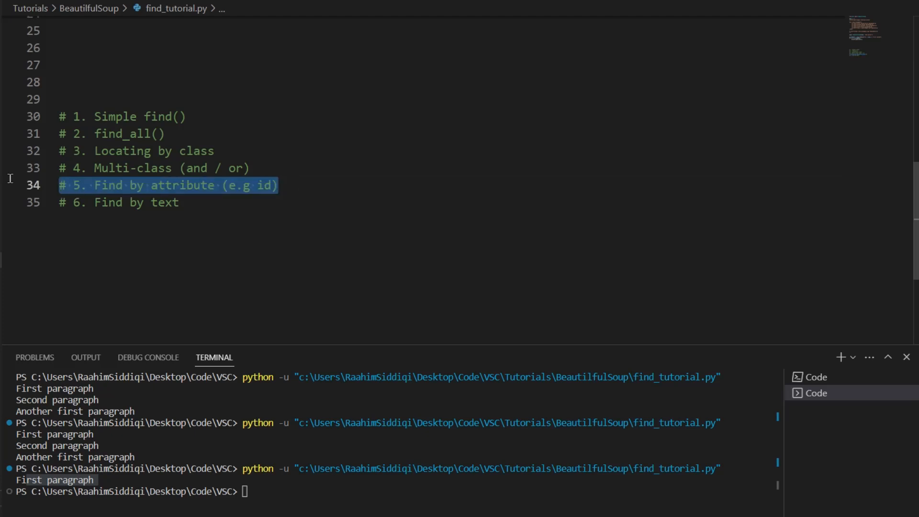
{"action": "scroll", "scroll_direction": "up", "scroll_amount": 3}
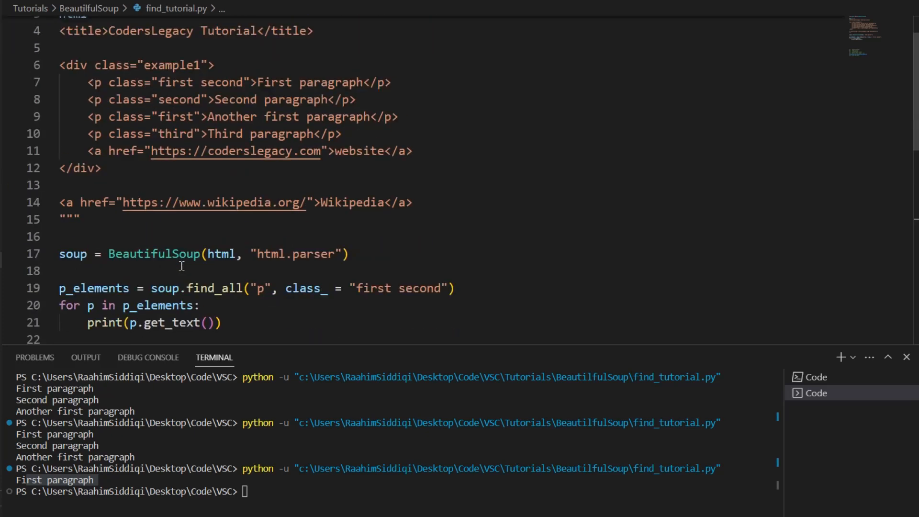
{"action": "double_click", "coordinate": [124, 82]}
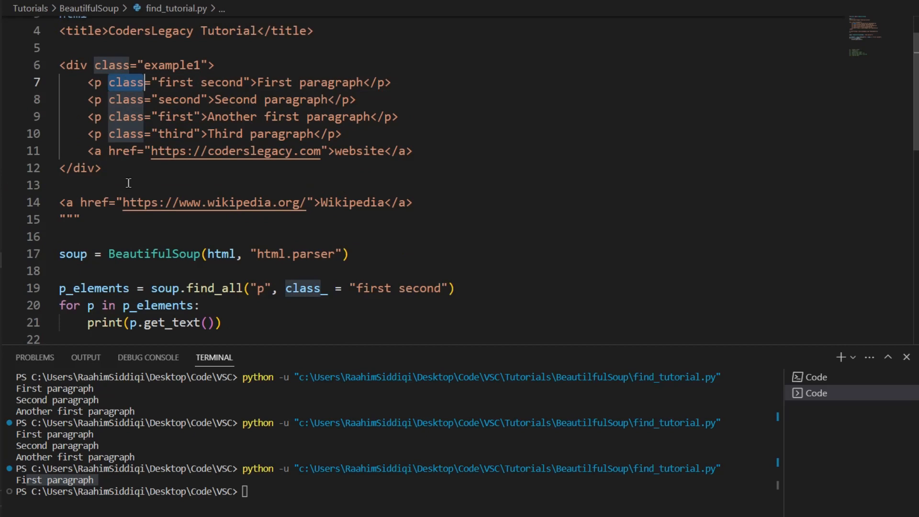
{"action": "mouse_move", "coordinate": [74, 139]}
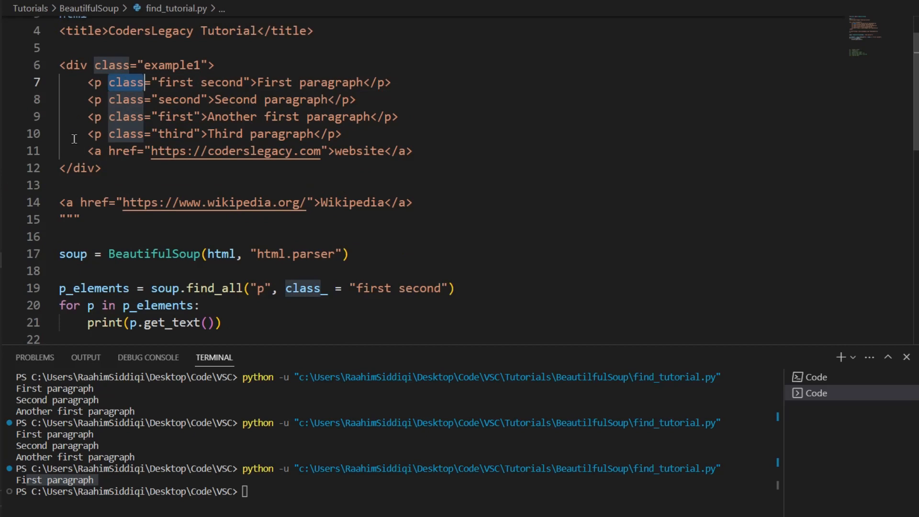
Add id="1" to the website link, search "a" tags, and add id="2" to Wikipedia
{"action": "left_click_drag", "start_coordinate": [59, 82], "coordinate": [342, 133]}
{"action": "type", "text": "id"}
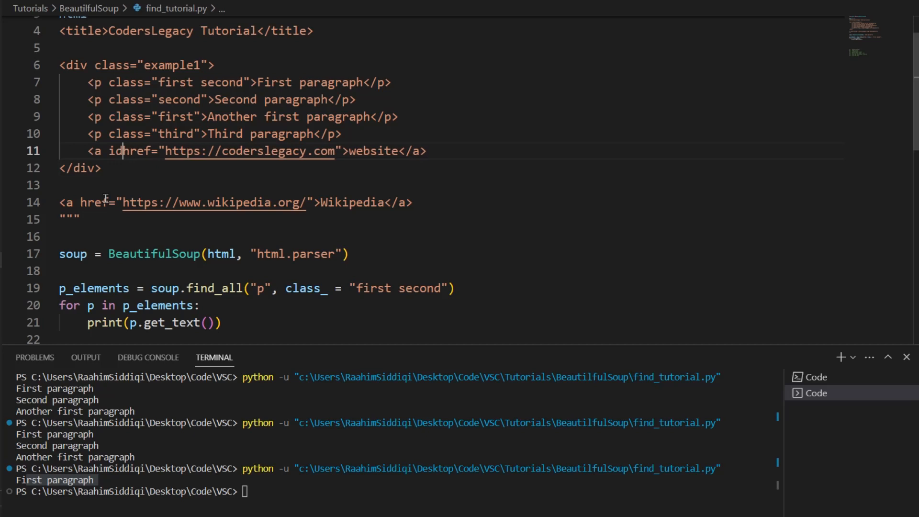
{"action": "type", "text": "= 1"}
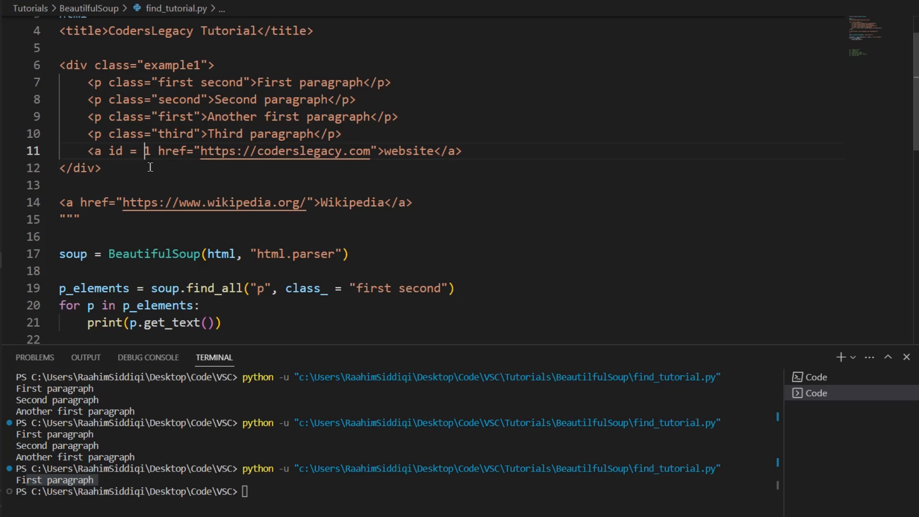
{"action": "type", "text": "\"1\""}
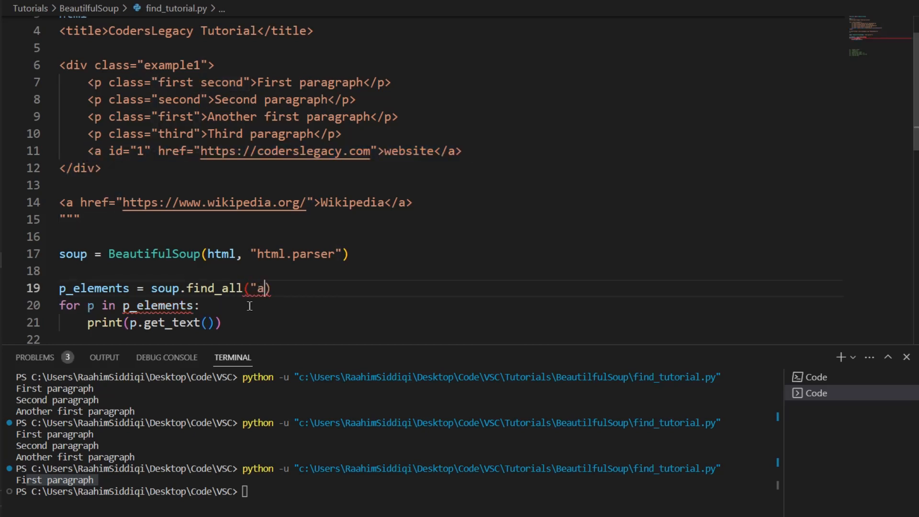
{"action": "type", "text": "\""}
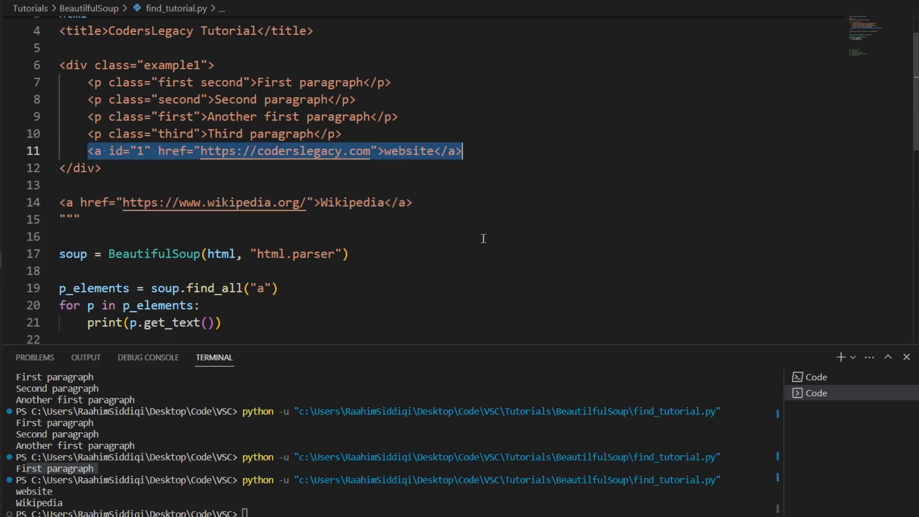
{"action": "left_click", "coordinate": [105, 225]}
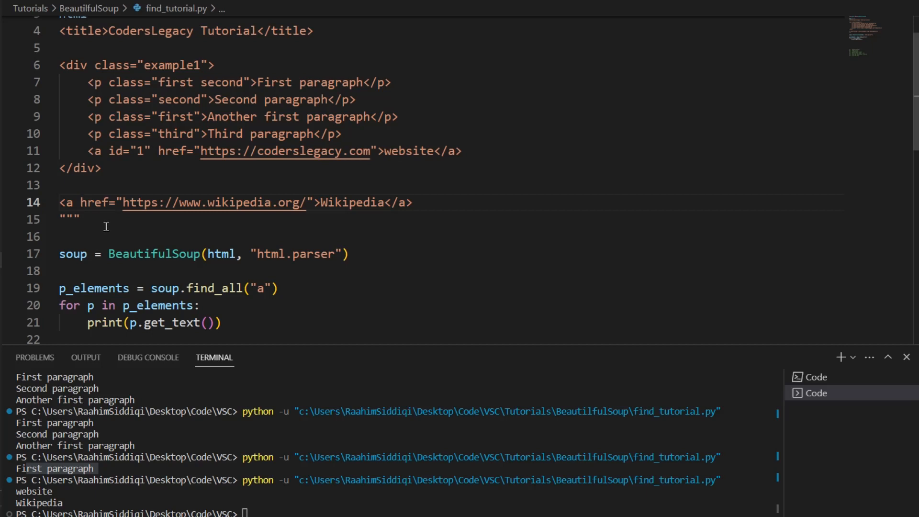
{"action": "type", "text": "id=\"2\""}
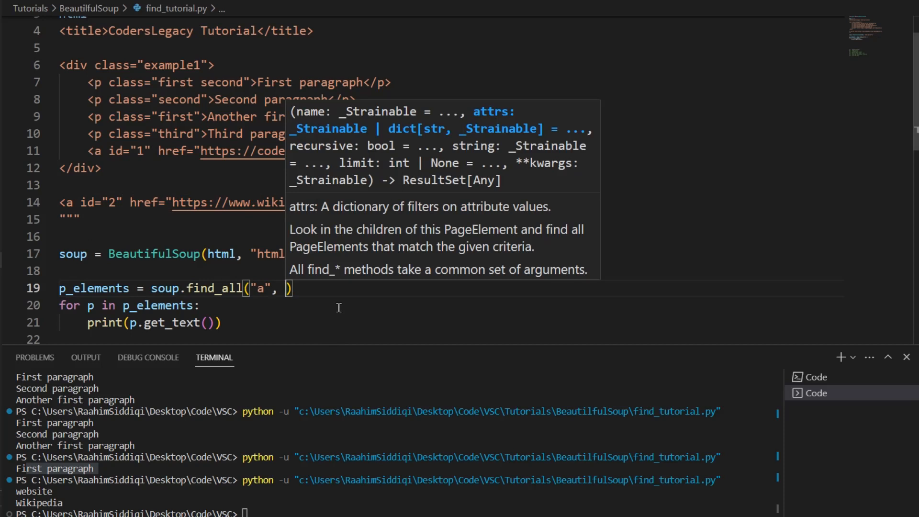
Filter find_all('a') with attrs={"id" : "1"} and run, printing only 'website'
{"action": "type", "text": "attrs="}
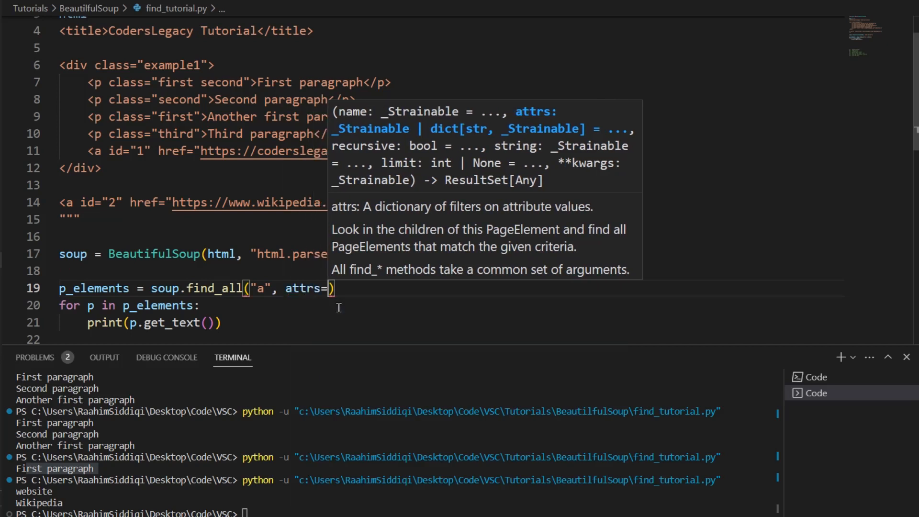
{"action": "type", "text": "{\"}"}
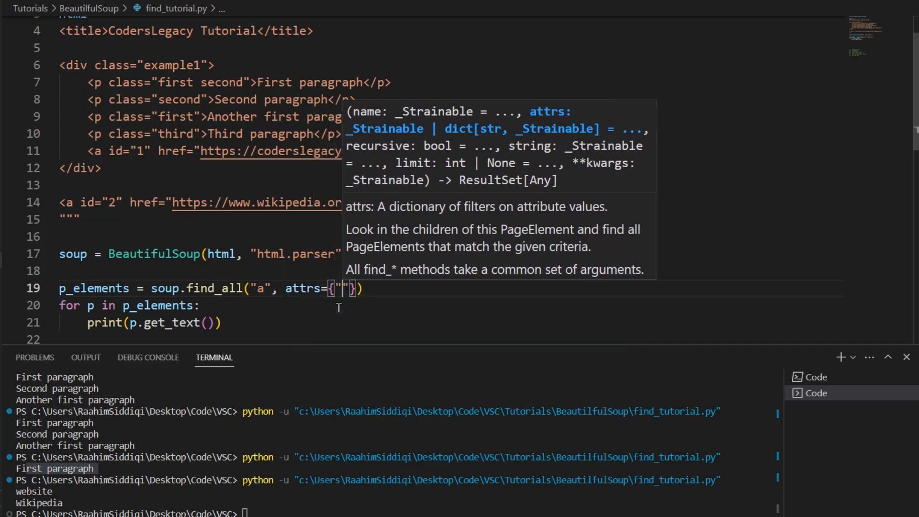
{"action": "type", "text": "id\" :"}
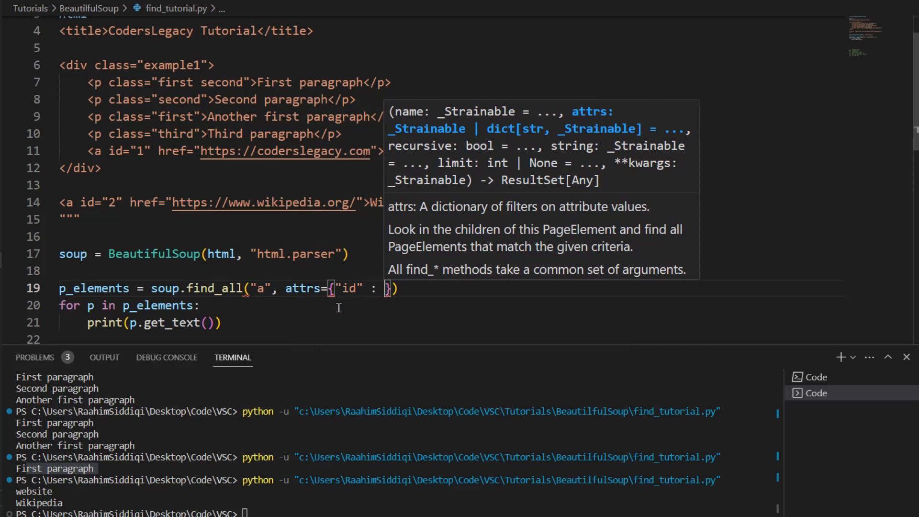
{"action": "type", "text": "\"\""}
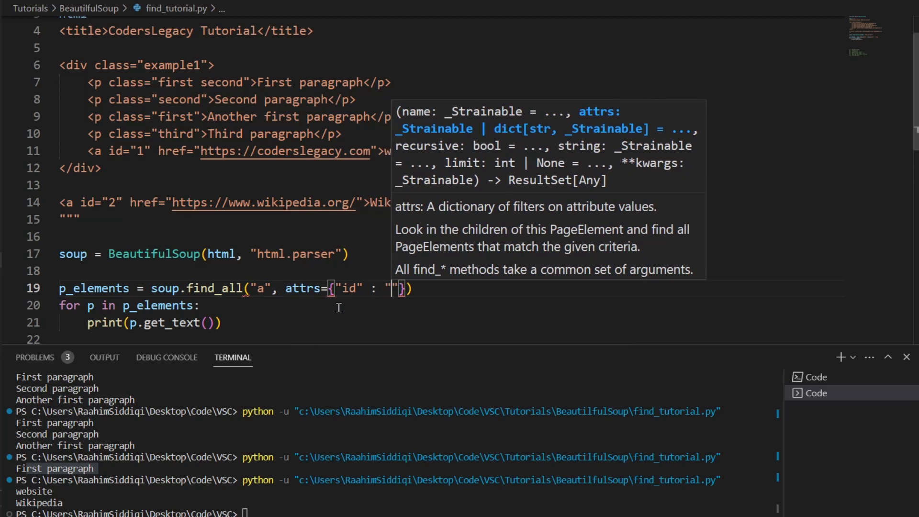
{"action": "type", "text": "1"}
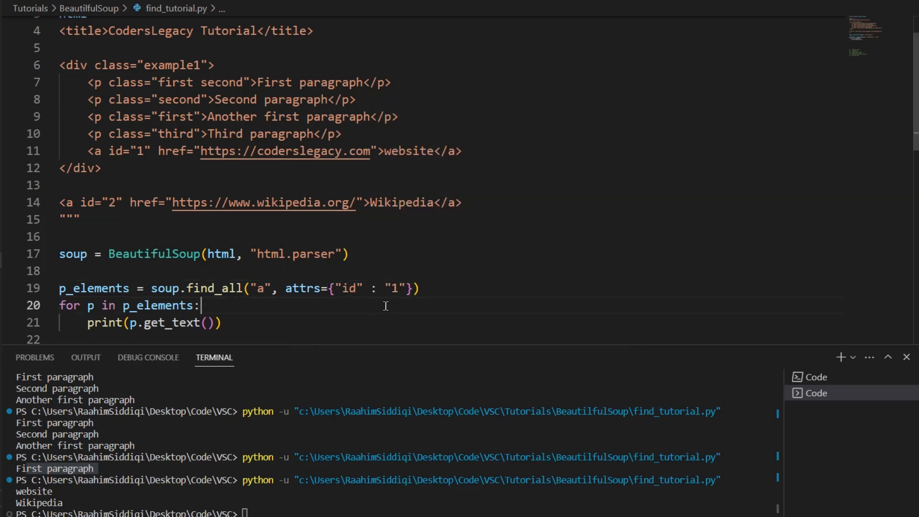
{"action": "mouse_move", "coordinate": [376, 236]}
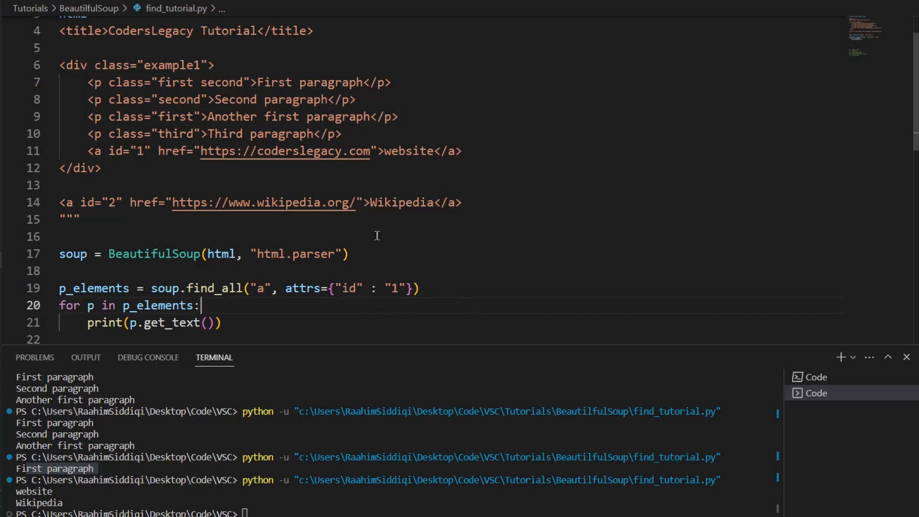
{"action": "scroll", "scroll_direction": "down", "scroll_amount": 3}
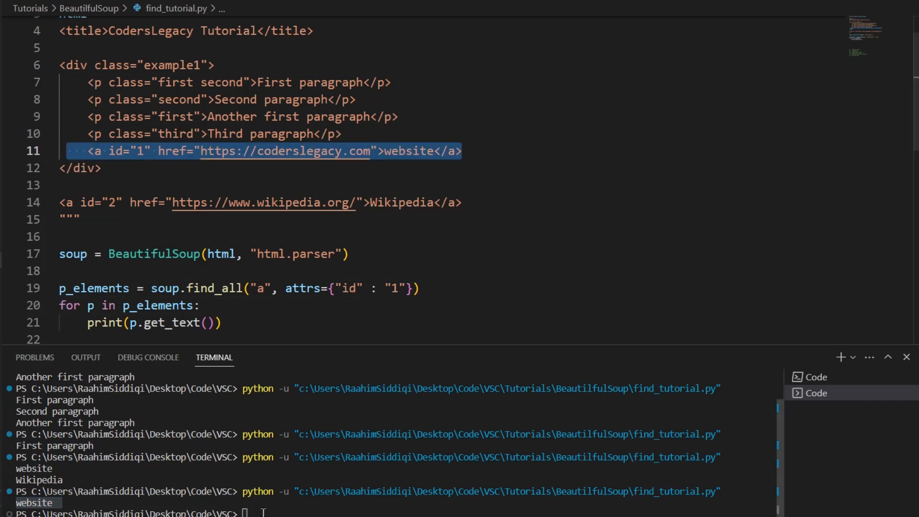
Clear the terminal and switch the attrs id to "2", printing only Wikipedia
{"action": "type", "text": "clear"}
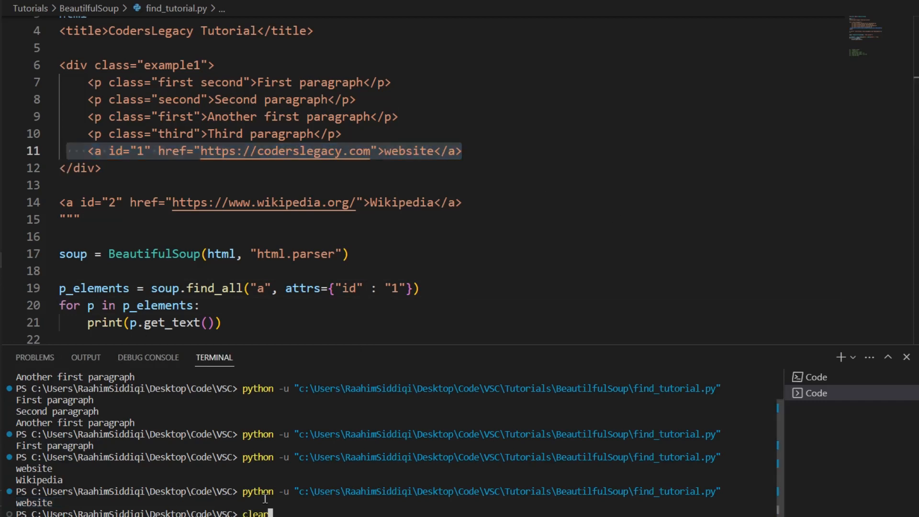
{"action": "key", "text": "Return"}
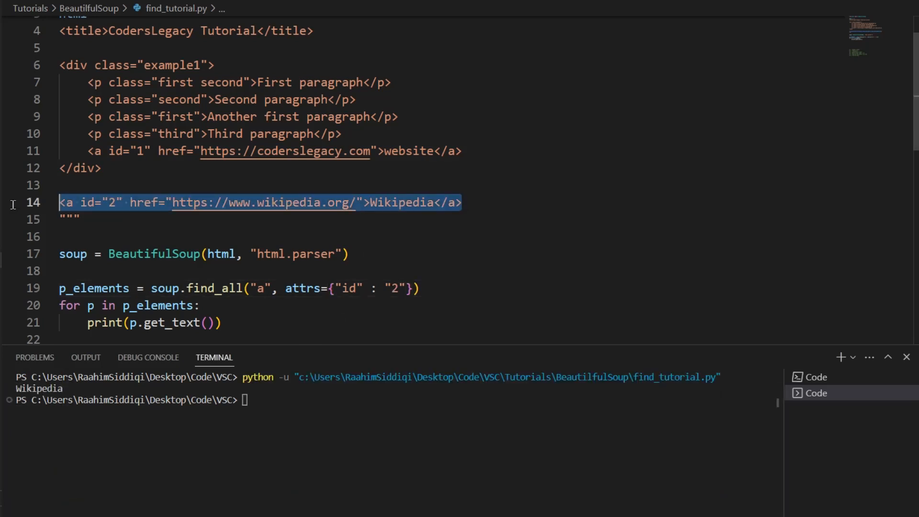
{"action": "left_click", "coordinate": [276, 235]}
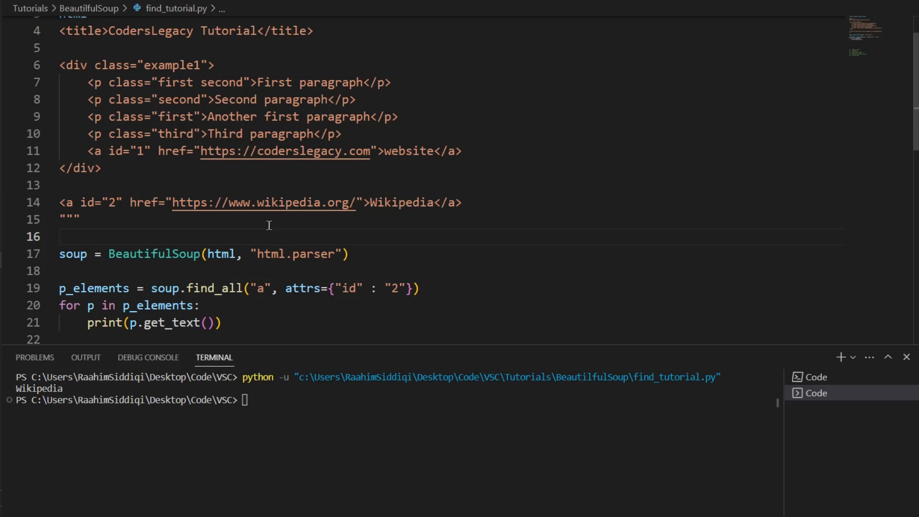
{"action": "left_click", "coordinate": [59, 236]}
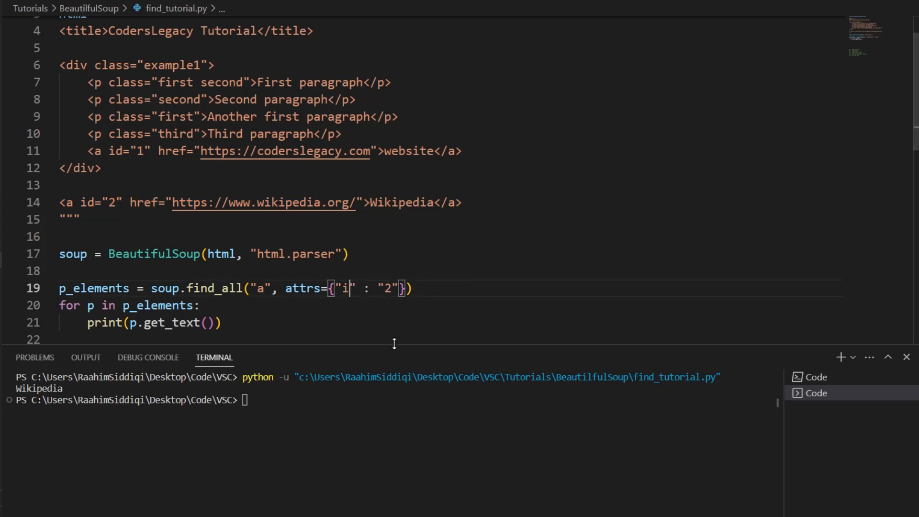
Search 'p' tags with attrs {'class': 'first'}, printing First paragraph and Another first paragraph
{"action": "type", "text": "class"}
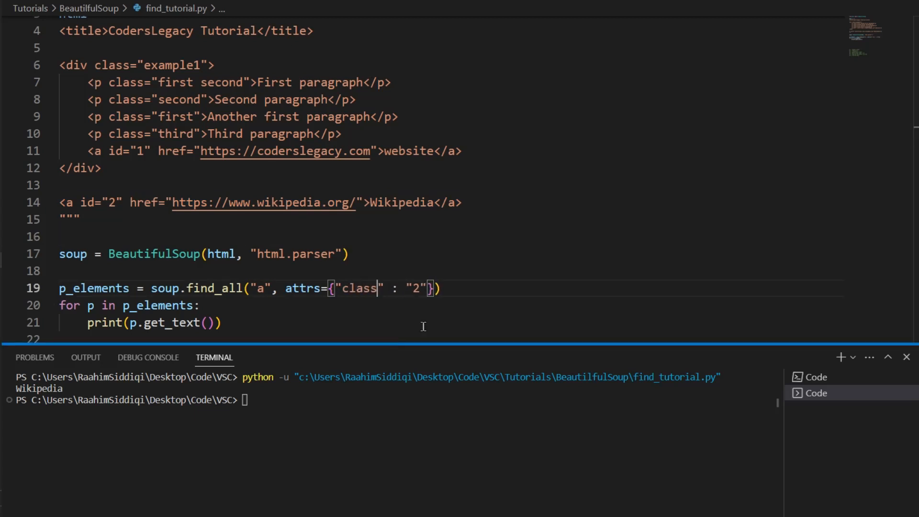
{"action": "type", "text": "p"}
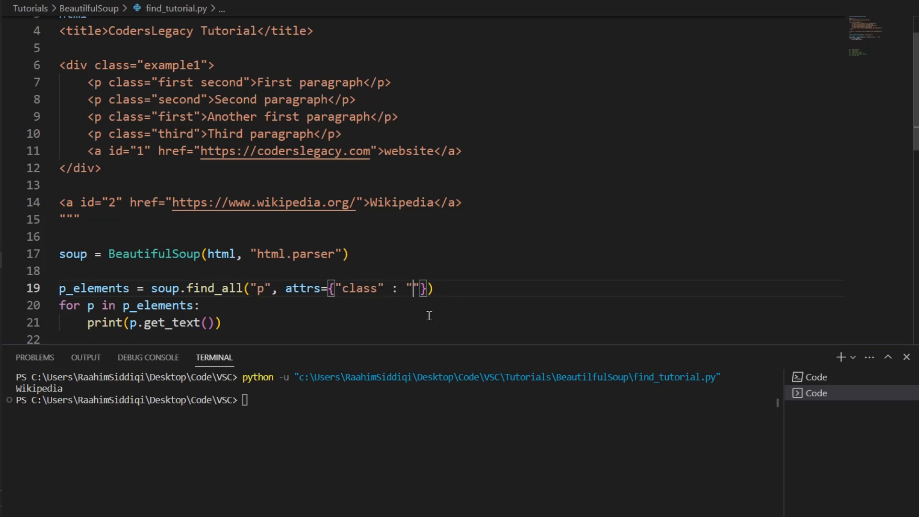
{"action": "type", "text": "first"}
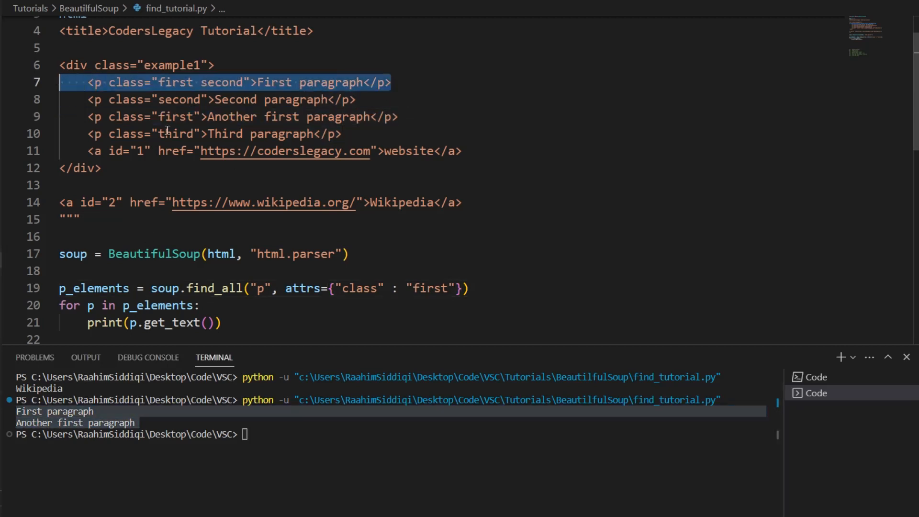
{"action": "left_click", "coordinate": [378, 288]}
{"action": "type", "text": "href"}
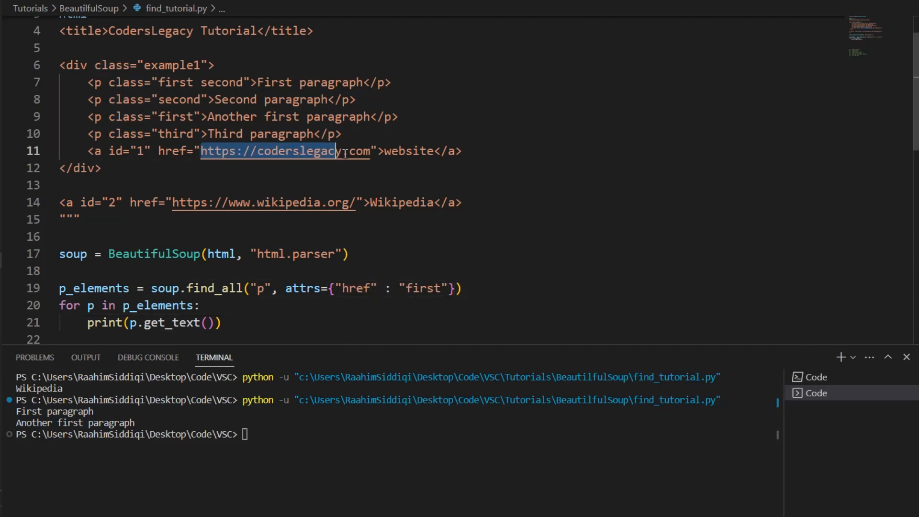
{"action": "left_click", "coordinate": [436, 288]}
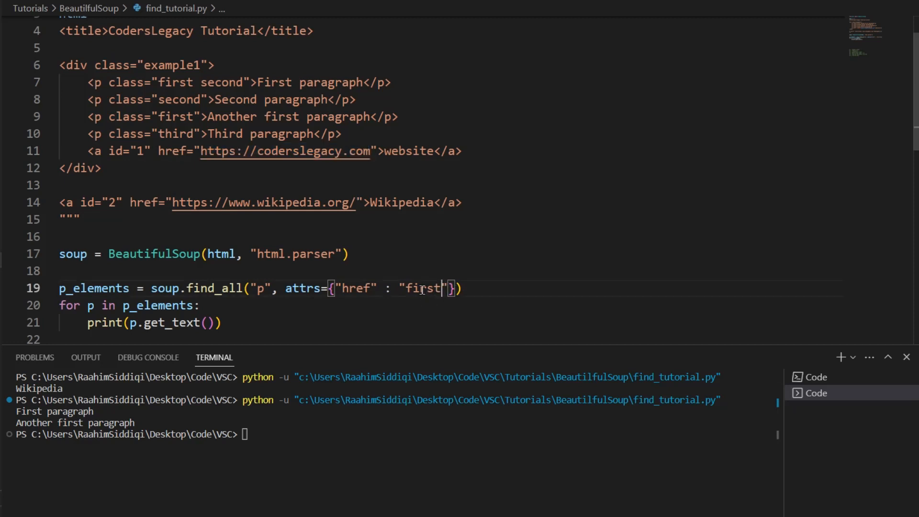
{"action": "type", "text": "https://coderslegacy.com"}
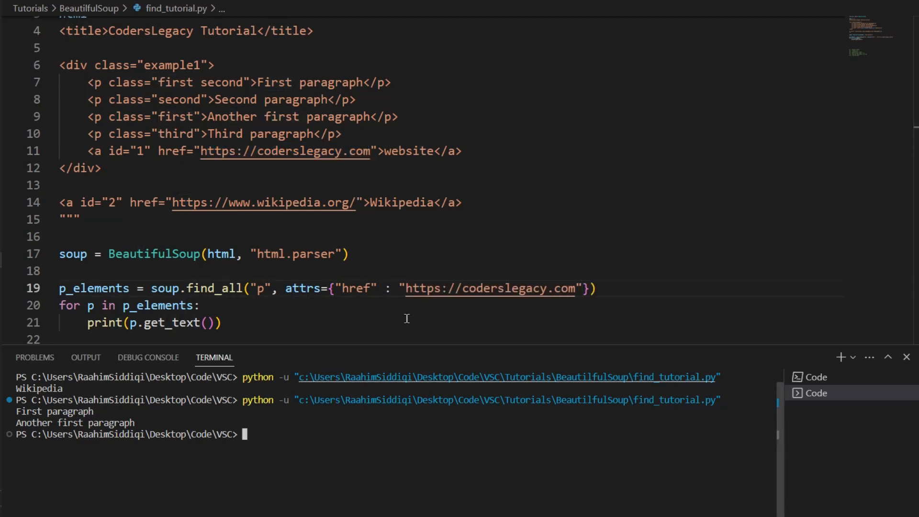
{"action": "double_click", "coordinate": [496, 288]}
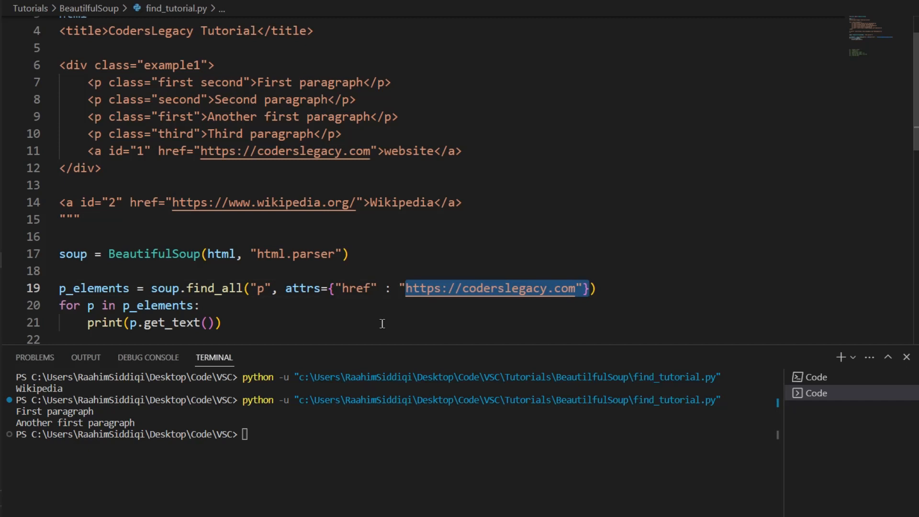
{"action": "type", "text": "z"}
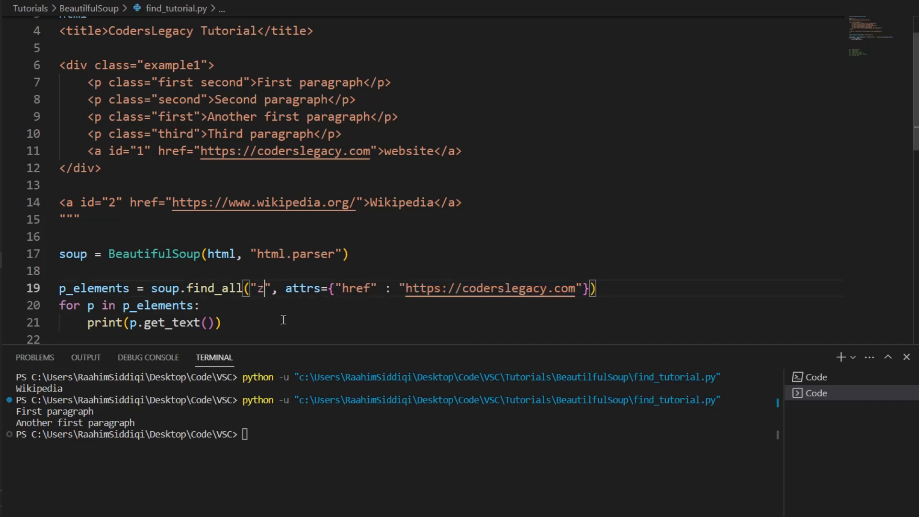
{"action": "type", "text": "a"}
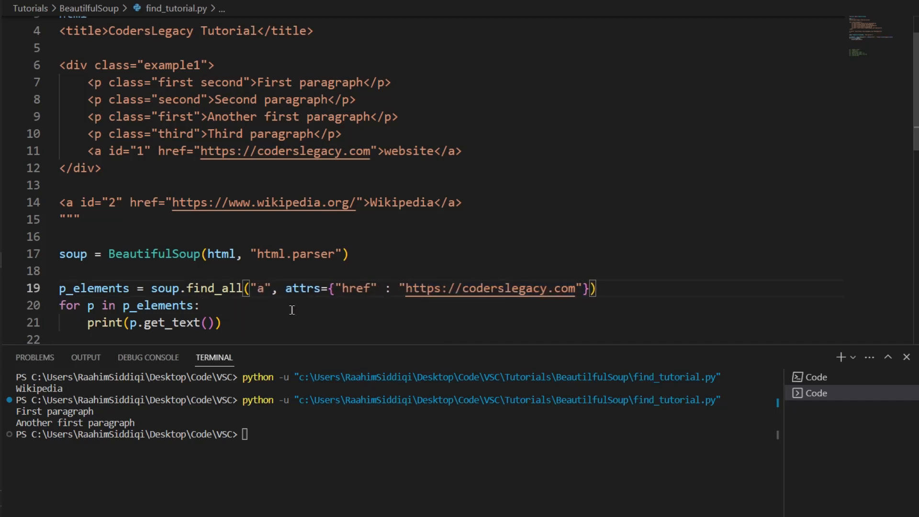
{"action": "key", "text": "Return"}
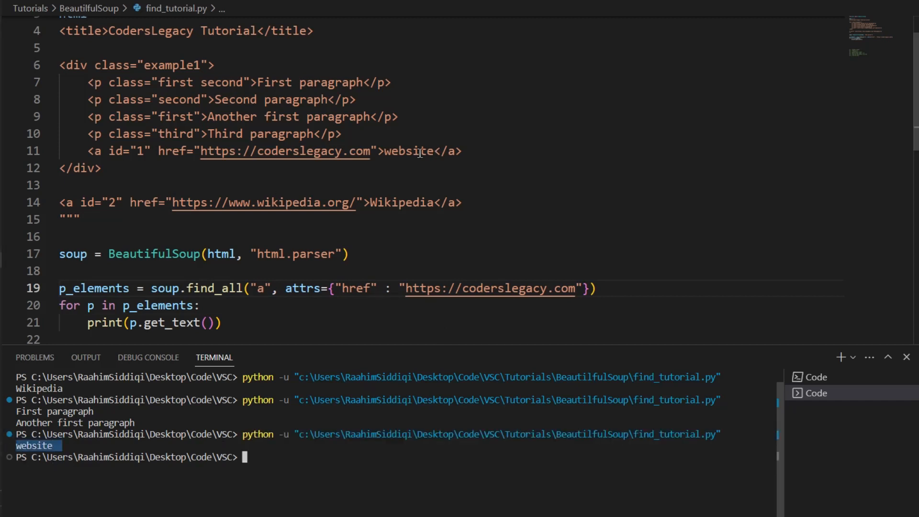
{"action": "double_click", "coordinate": [408, 151]}
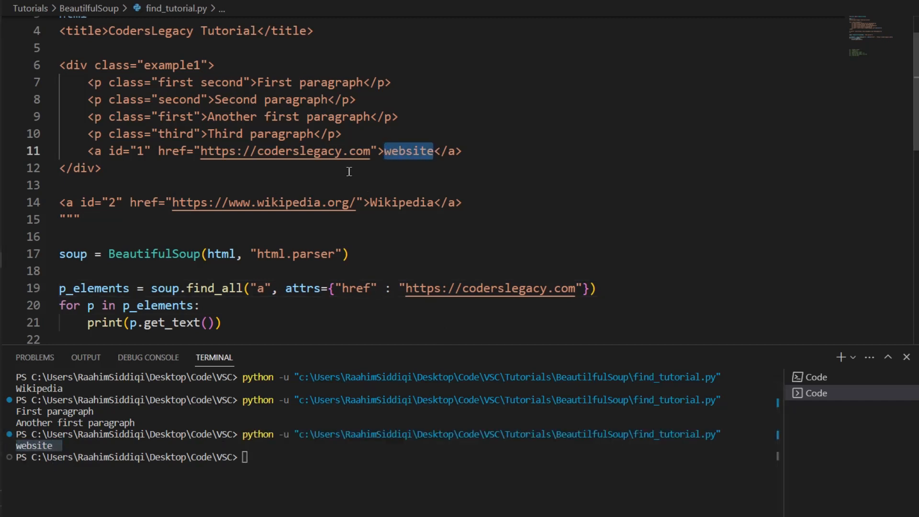
{"action": "left_click", "coordinate": [348, 168]}
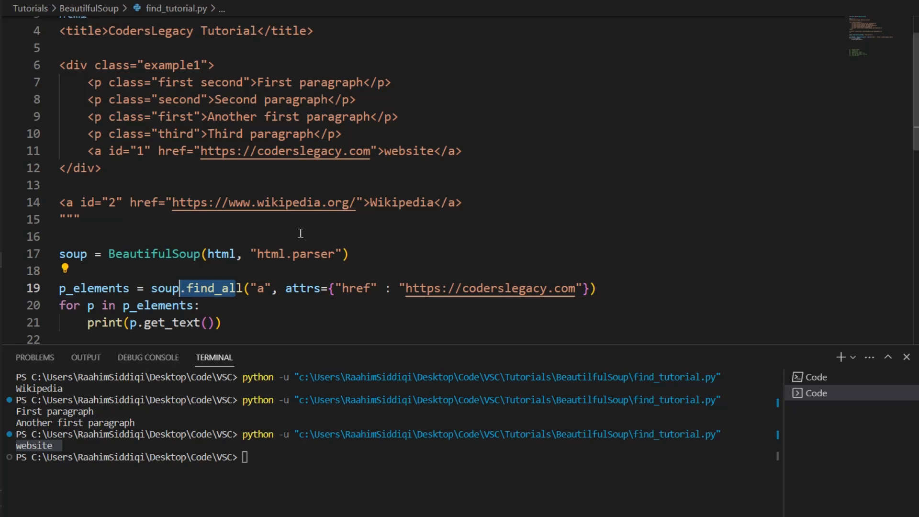
{"action": "scroll", "scroll_direction": "down", "scroll_amount": 3}
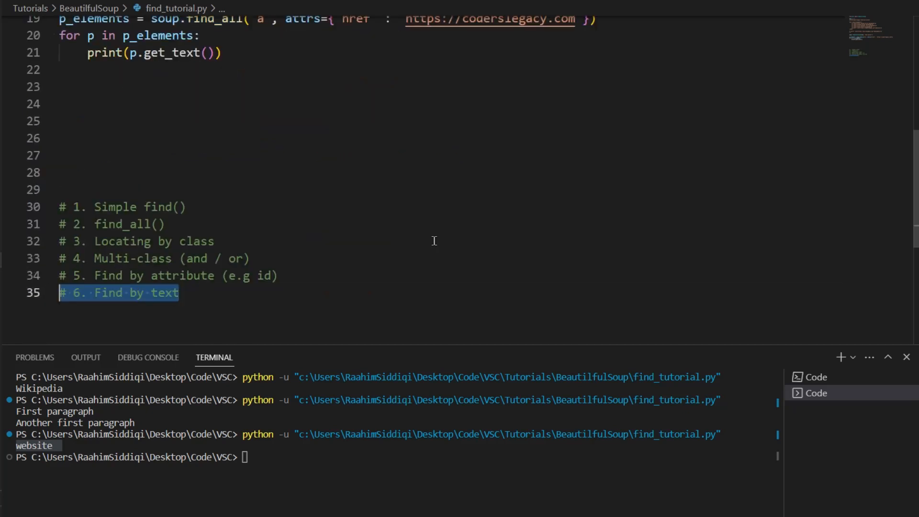
Change the search to find_all(text = 'website') with print(p_elements), outputting ['website']
{"action": "scroll", "scroll_direction": "up", "scroll_amount": 3}
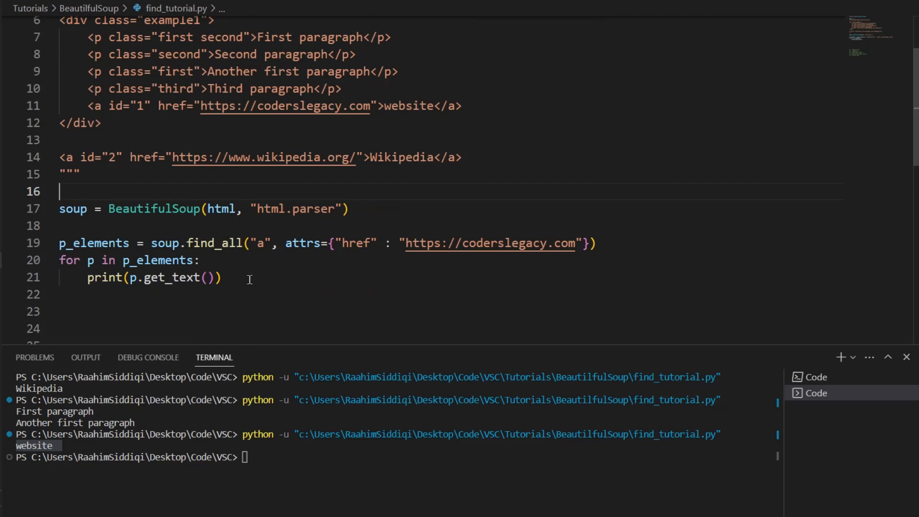
{"action": "mouse_move", "coordinate": [245, 114]}
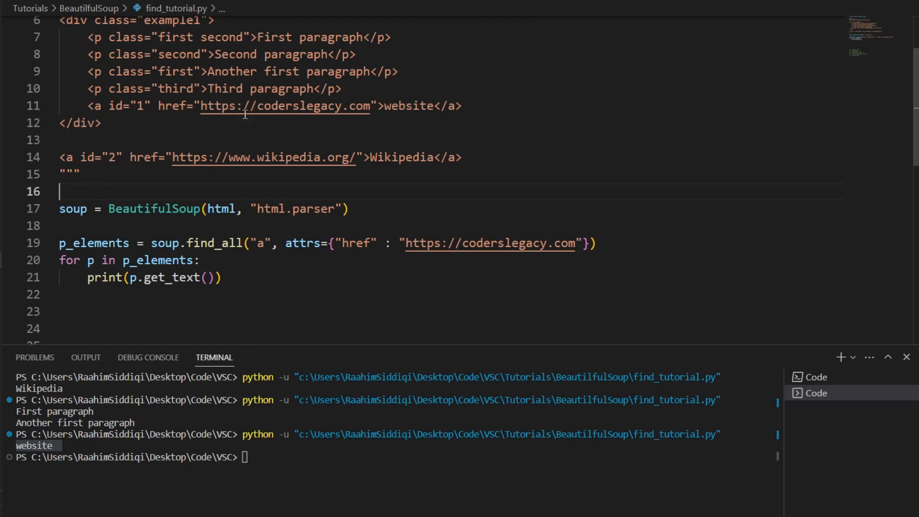
{"action": "mouse_move", "coordinate": [263, 276]}
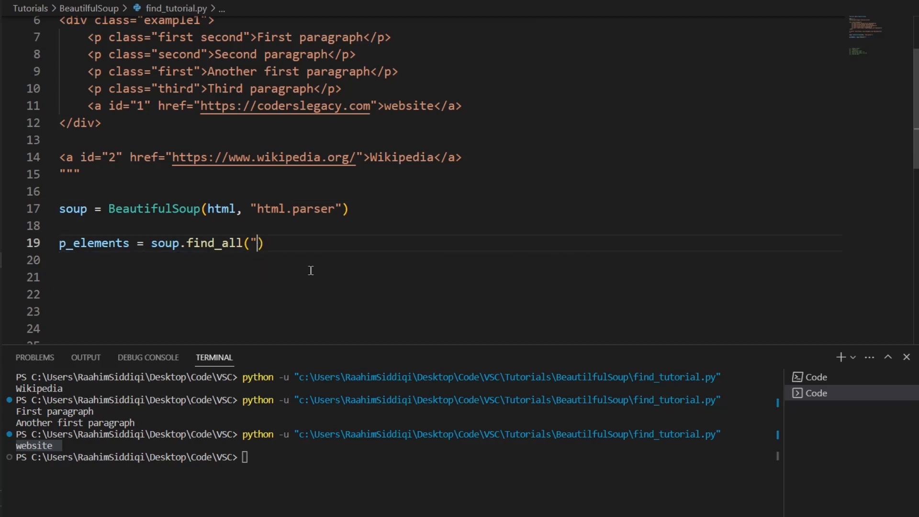
{"action": "key", "text": "Backspace"}
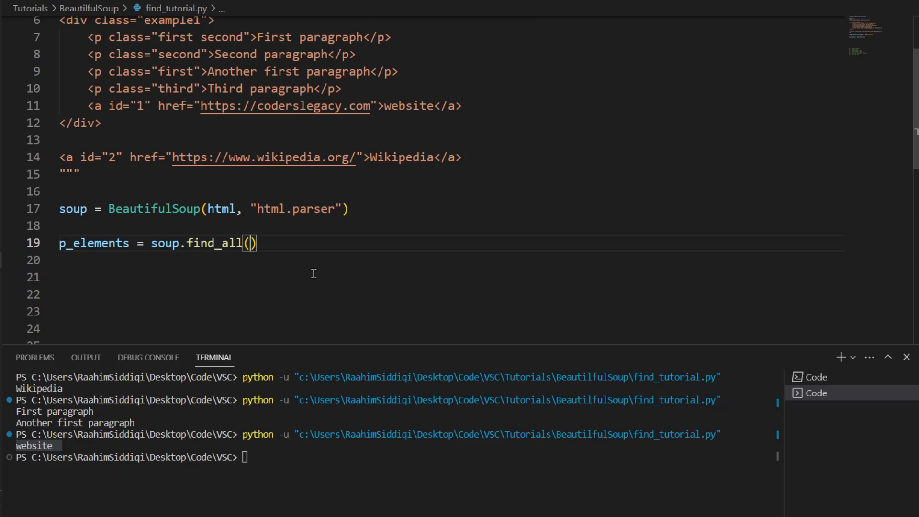
{"action": "type", "text": "text = \"website"}
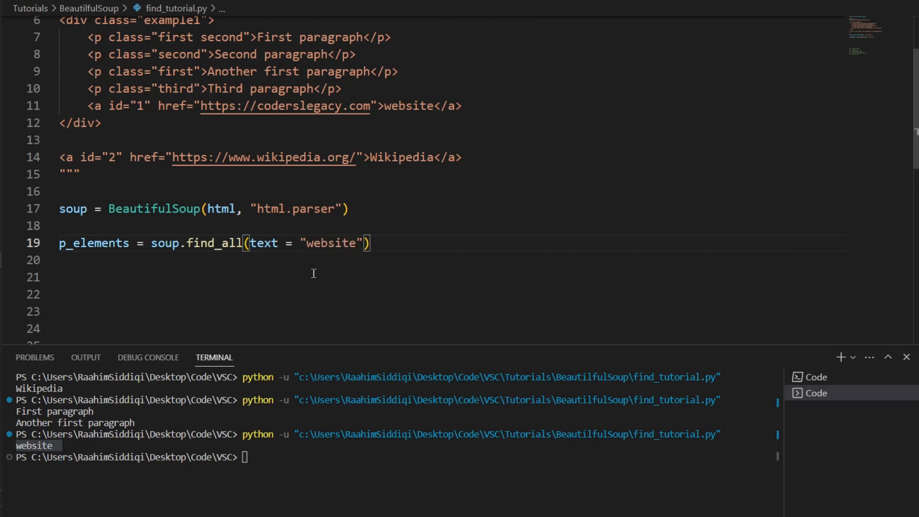
{"action": "type", "text": "p"}
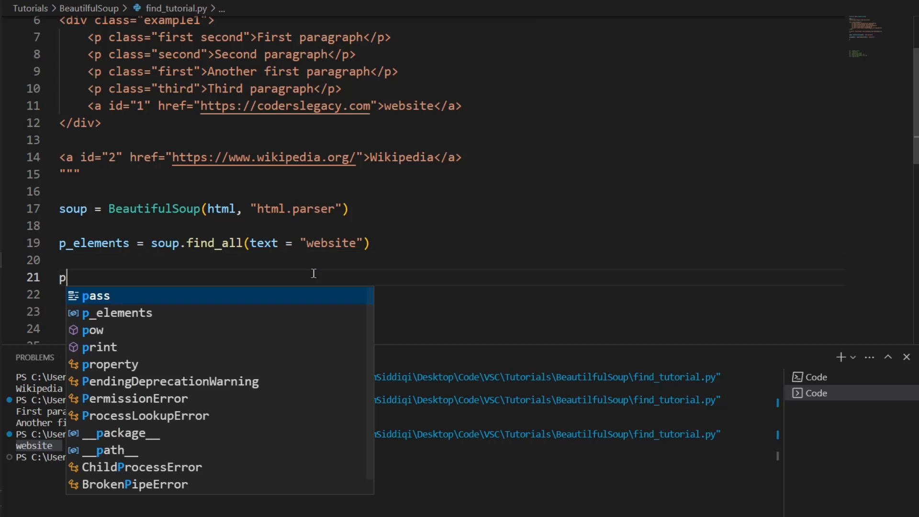
{"action": "type", "text": "rint(p"}
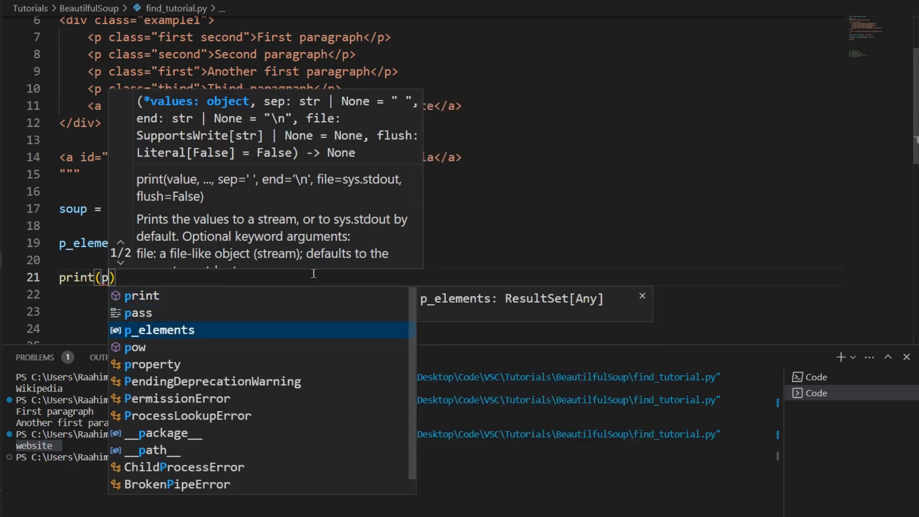
{"action": "left_click", "coordinate": [159, 330]}
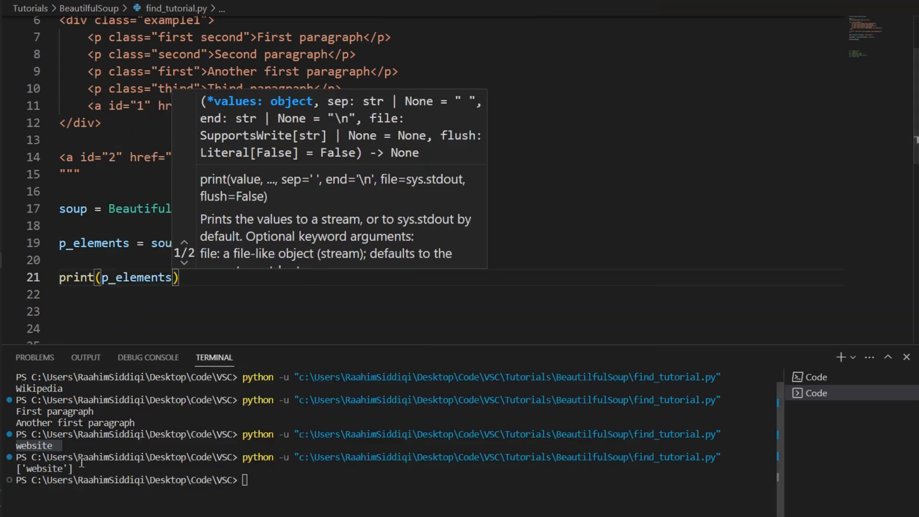
{"action": "left_click", "coordinate": [191, 297]}
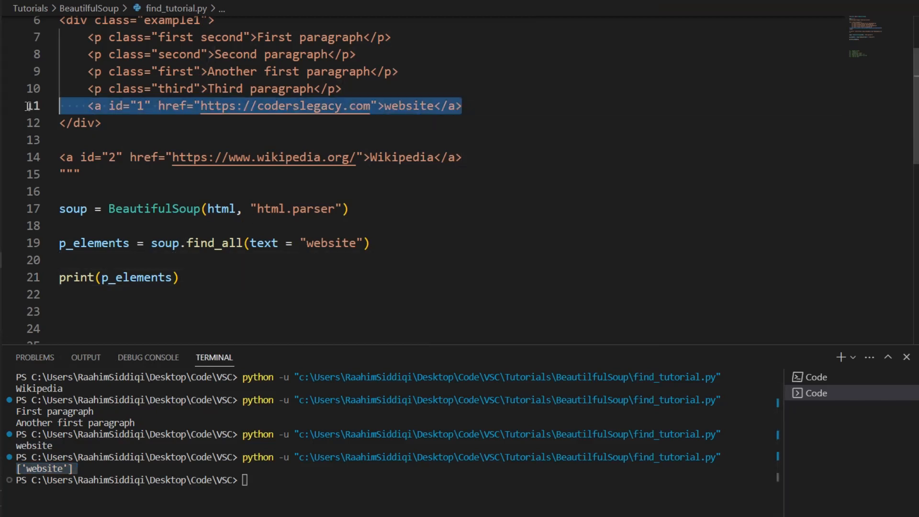
{"action": "mouse_move", "coordinate": [338, 243]}
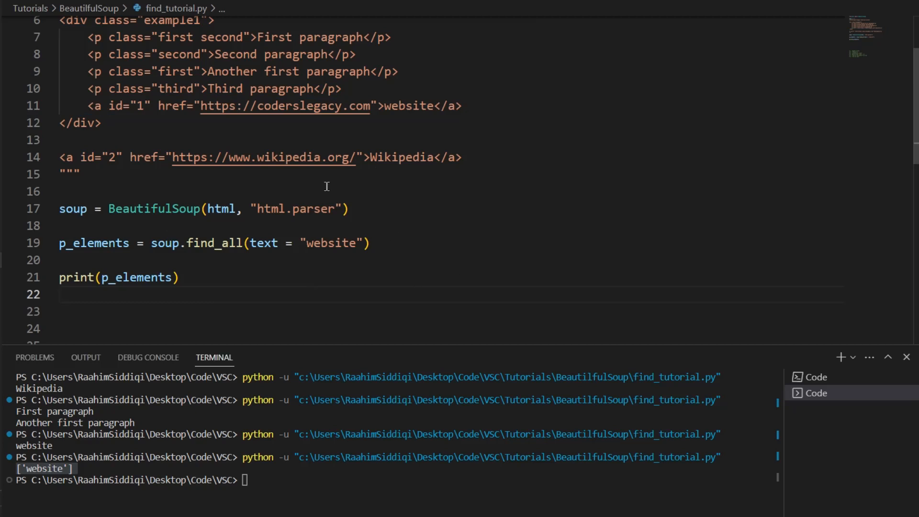
Rewrite the search as soup.find("a", string = "website") and print its get_text()
{"action": "double_click", "coordinate": [263, 243]}
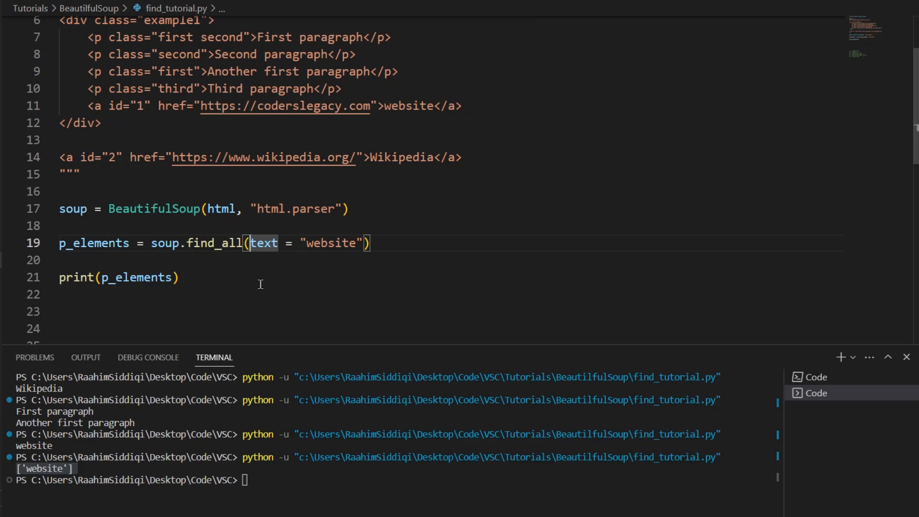
{"action": "type", "text": "\"a"}
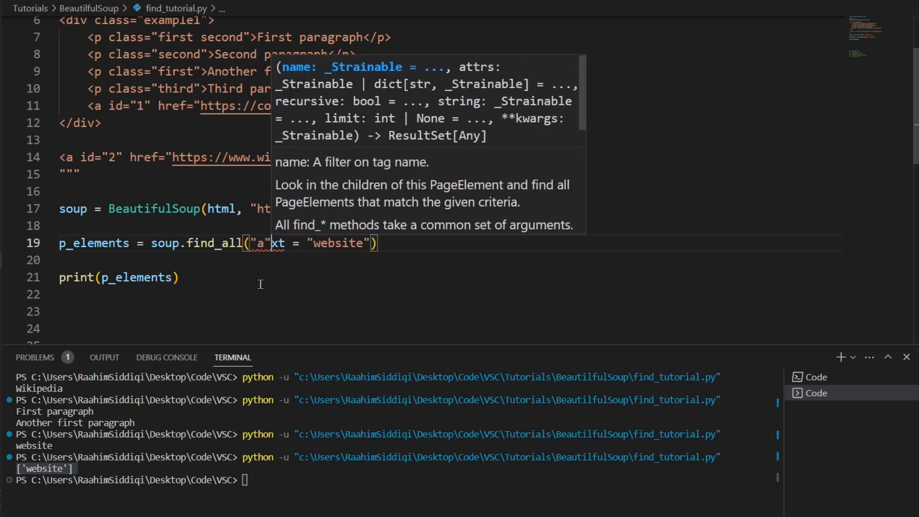
{"action": "type", "text": ", string"}
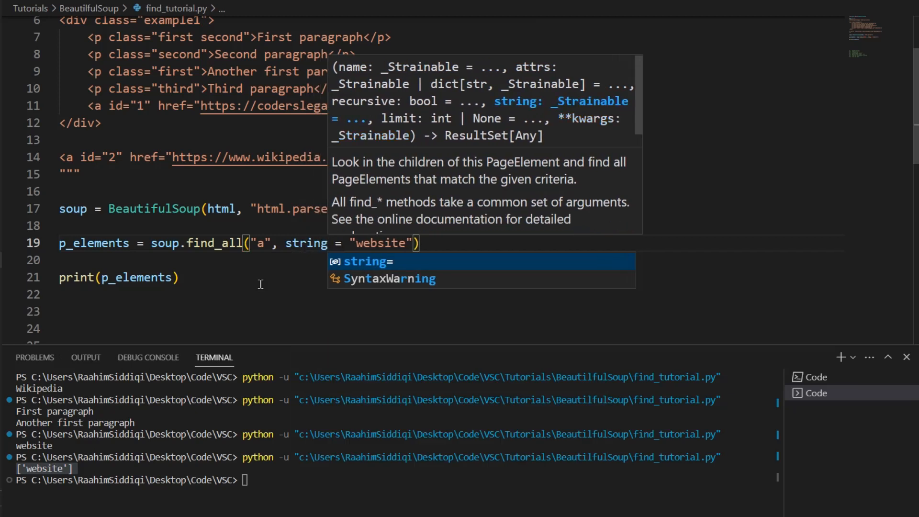
{"action": "key", "text": "Return"}
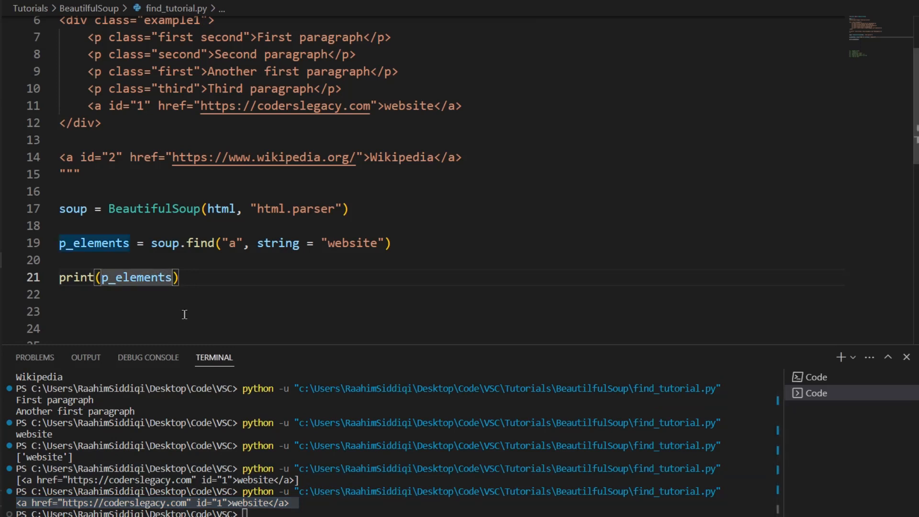
{"action": "type", "text": ".get_text("}
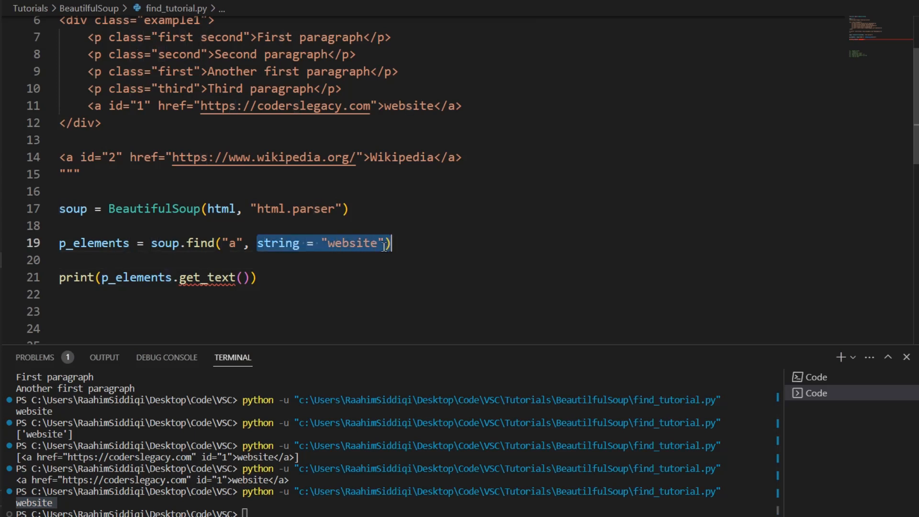
{"action": "left_click", "coordinate": [303, 257]}
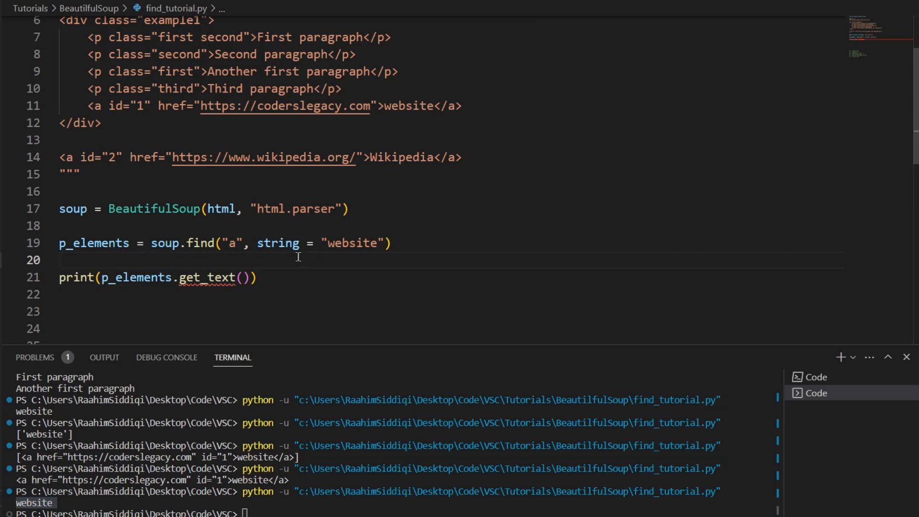
{"action": "scroll", "scroll_direction": "up", "scroll_amount": 3}
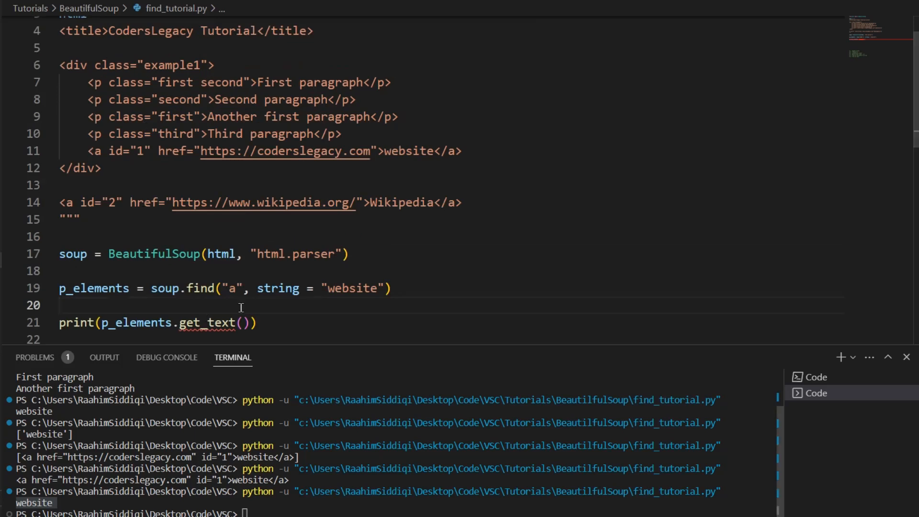
{"action": "mouse_move", "coordinate": [311, 300]}
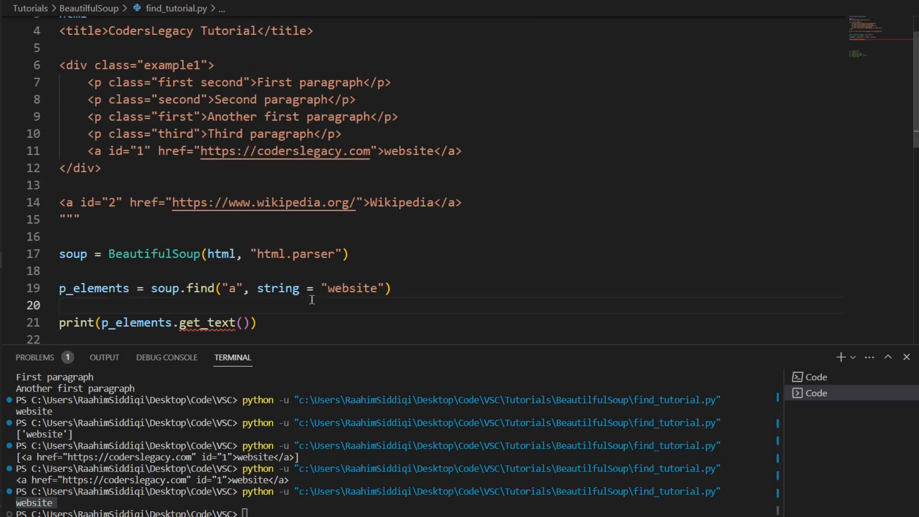
Delete the id="1" and id="2" attributes from the two <a> tags
{"action": "left_click", "coordinate": [376, 288]}
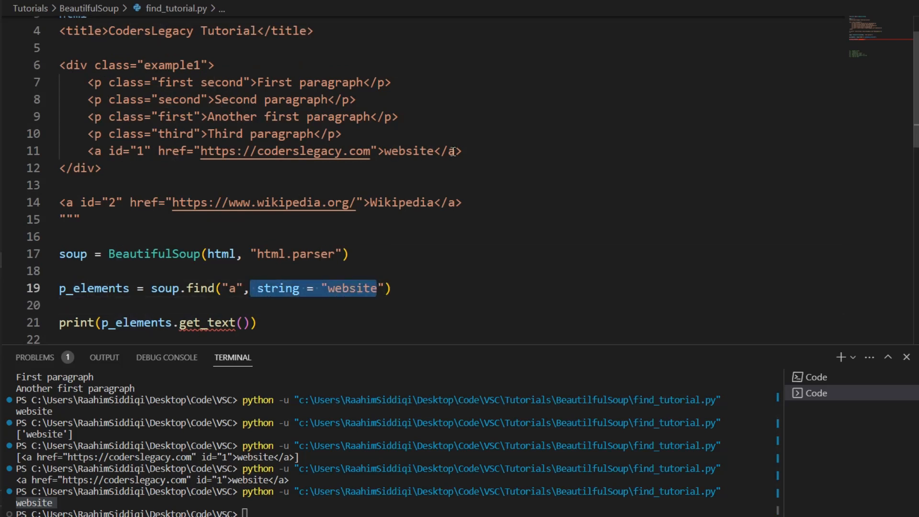
{"action": "left_click", "coordinate": [104, 168]}
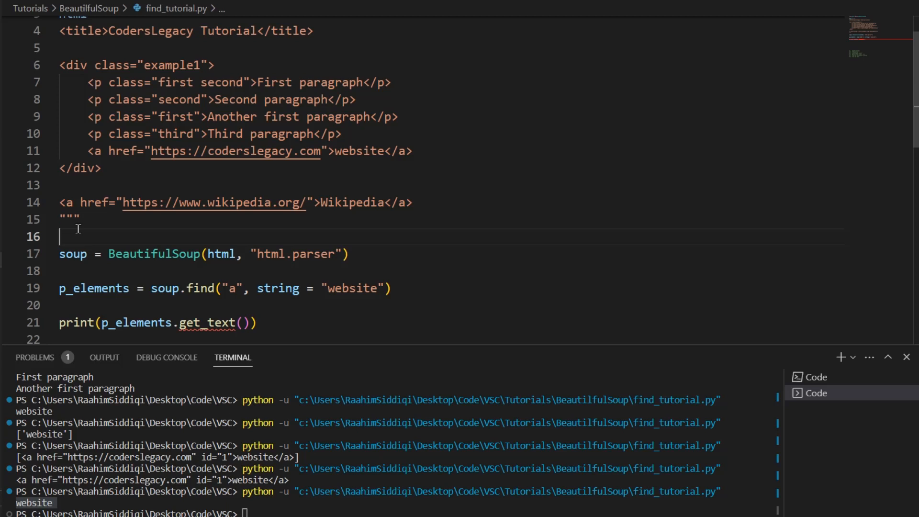
{"action": "mouse_move", "coordinate": [425, 151]}
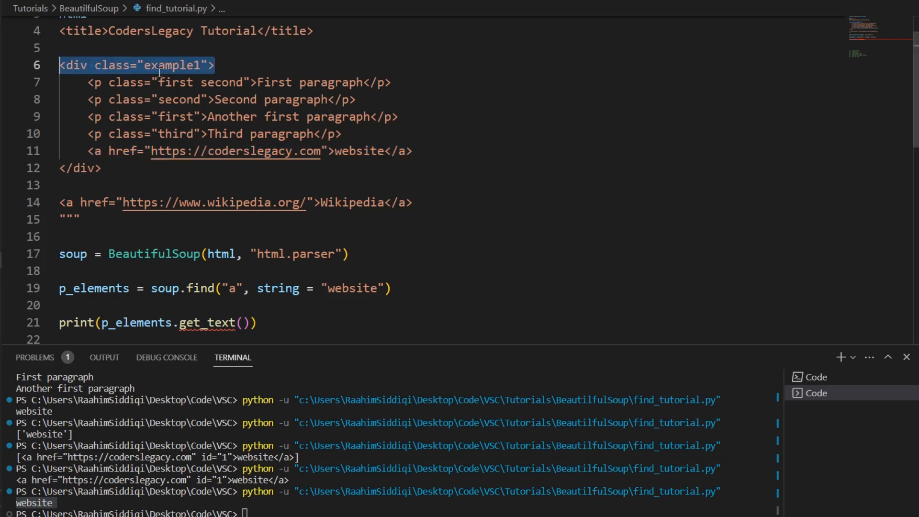
{"action": "left_click", "coordinate": [101, 168]}
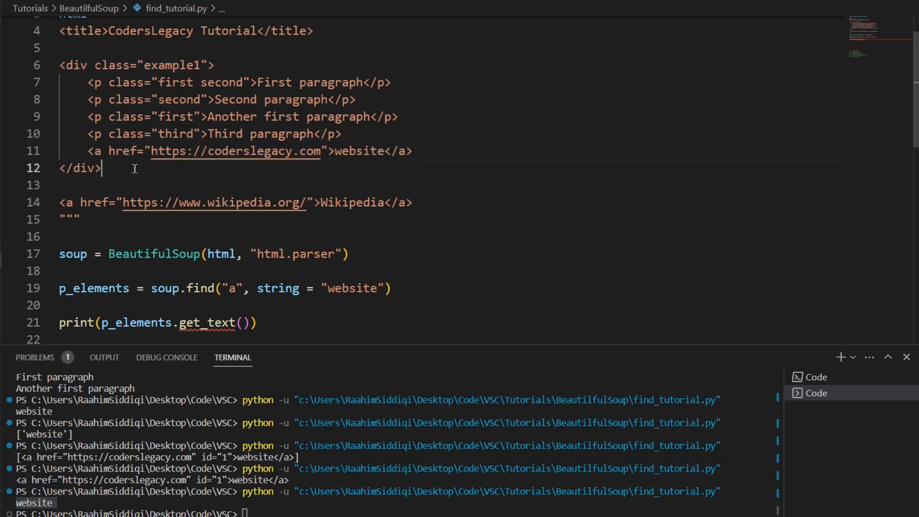
{"action": "triple_click", "coordinate": [235, 150]}
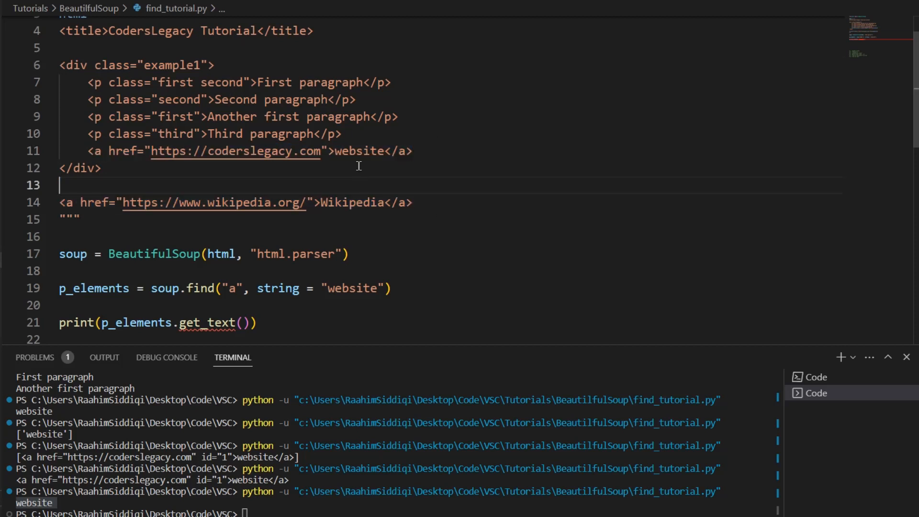
{"action": "mouse_move", "coordinate": [310, 159]}
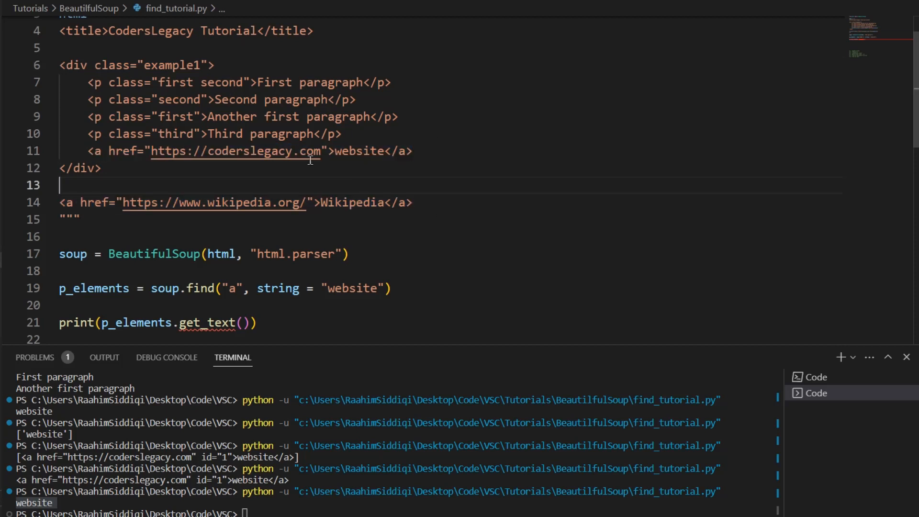
{"action": "double_click", "coordinate": [217, 151]}
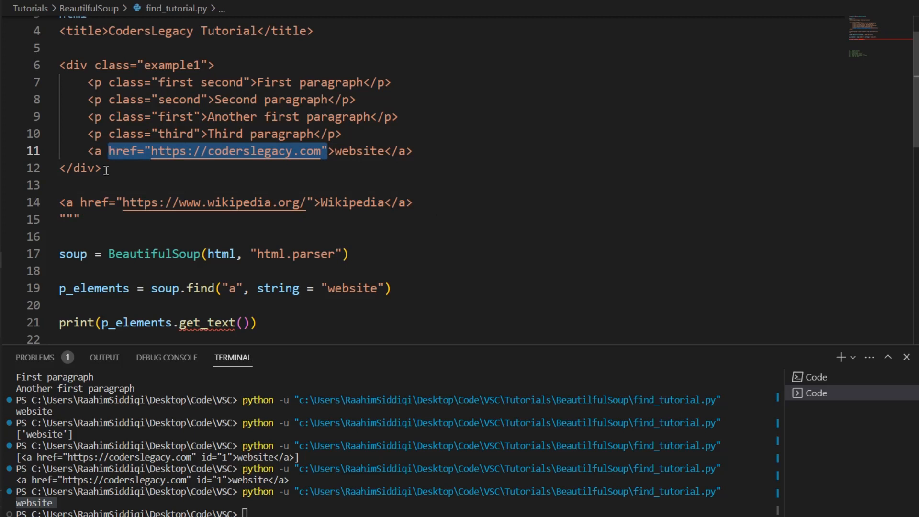
Start rewriting the find call to search for the "div" tag
{"action": "left_click", "coordinate": [214, 65]}
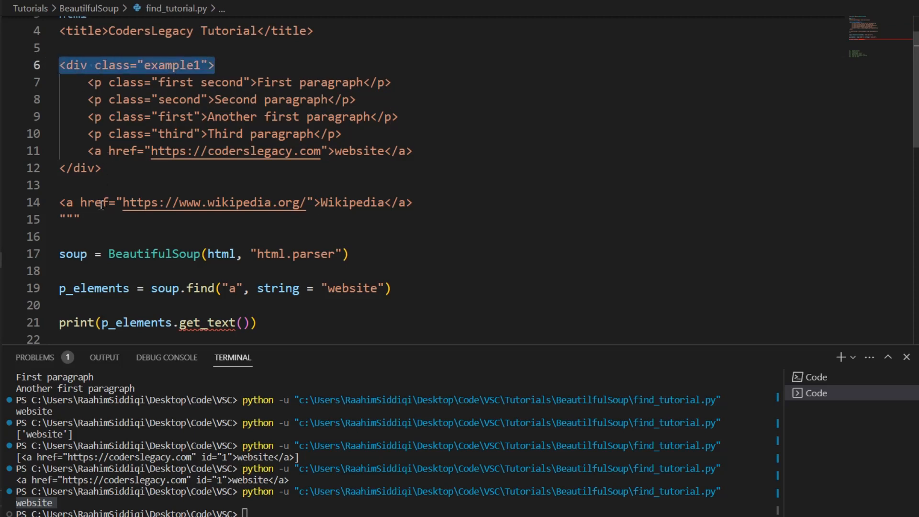
{"action": "left_click", "coordinate": [89, 185]}
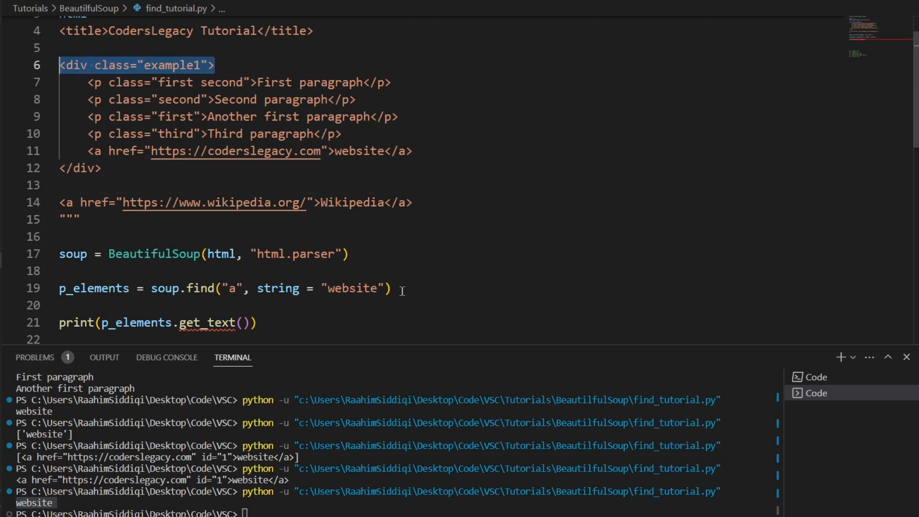
{"action": "type", "text": "div"}
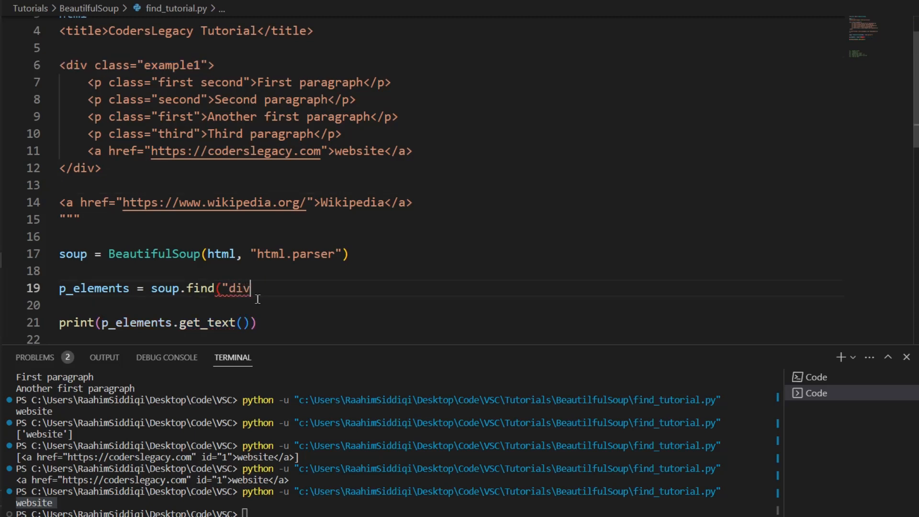
Chain find("div", class_="example1").find_all("a"), replacing the failing get_text print with print(p_elements)
{"action": "type", "text": ", a"}
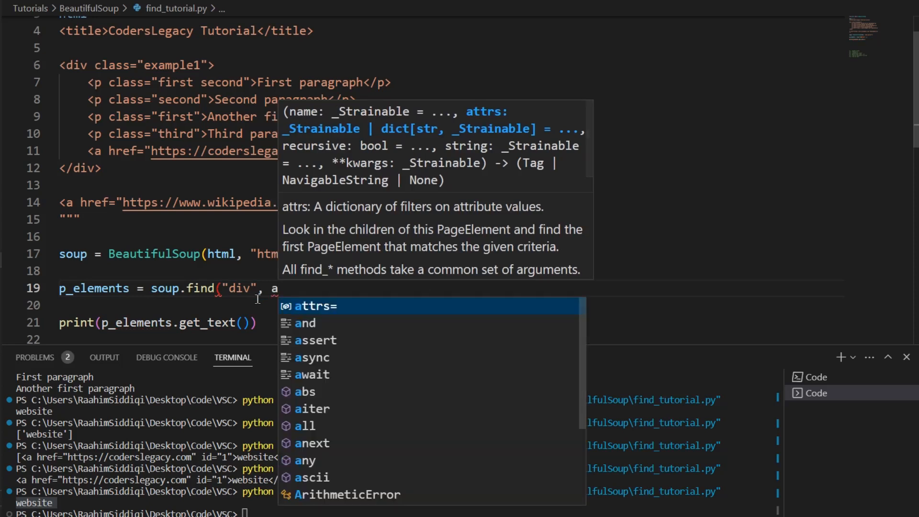
{"action": "type", "text": "class_ = \"example1\")."}
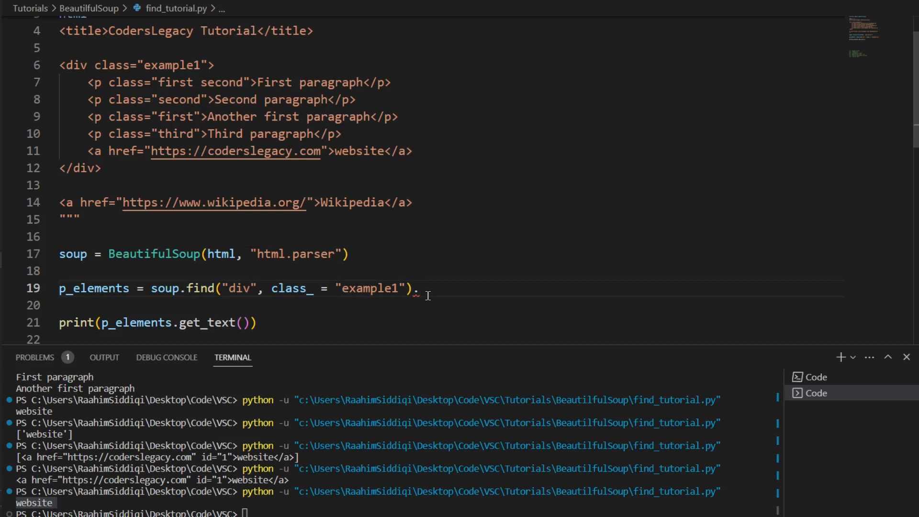
{"action": "type", "text": "find_all("}
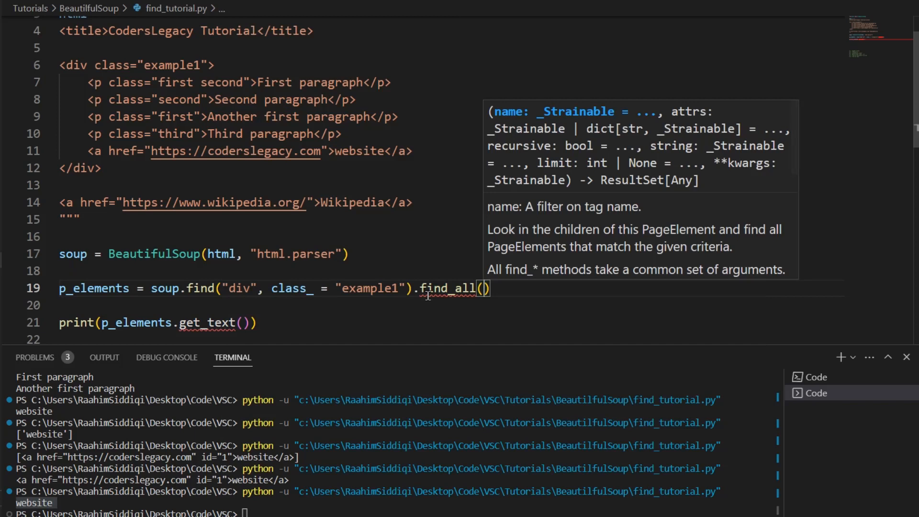
{"action": "type", "text": "\"a\""}
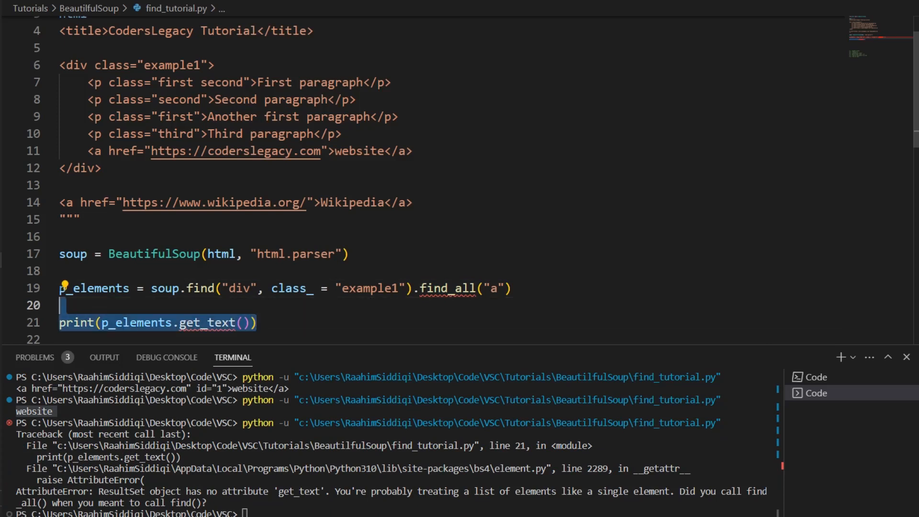
{"action": "key", "text": "Delete"}
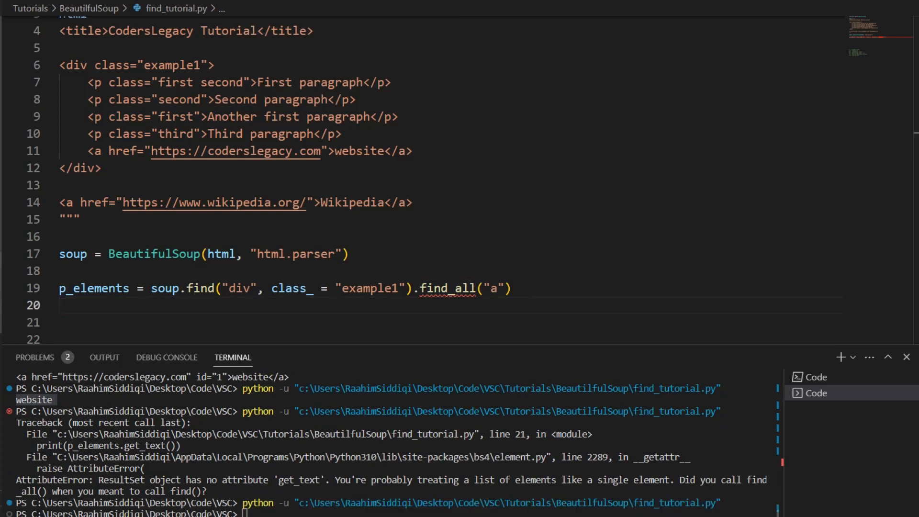
{"action": "type", "text": "print(p"}
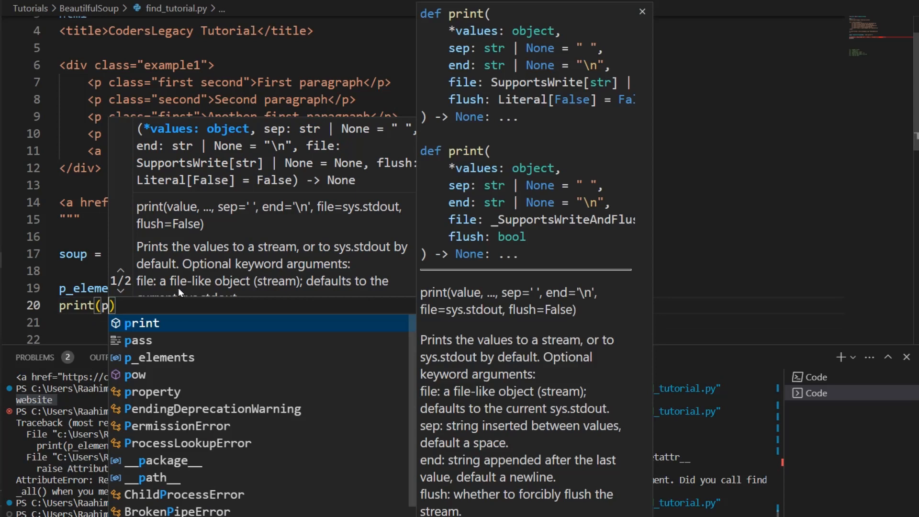